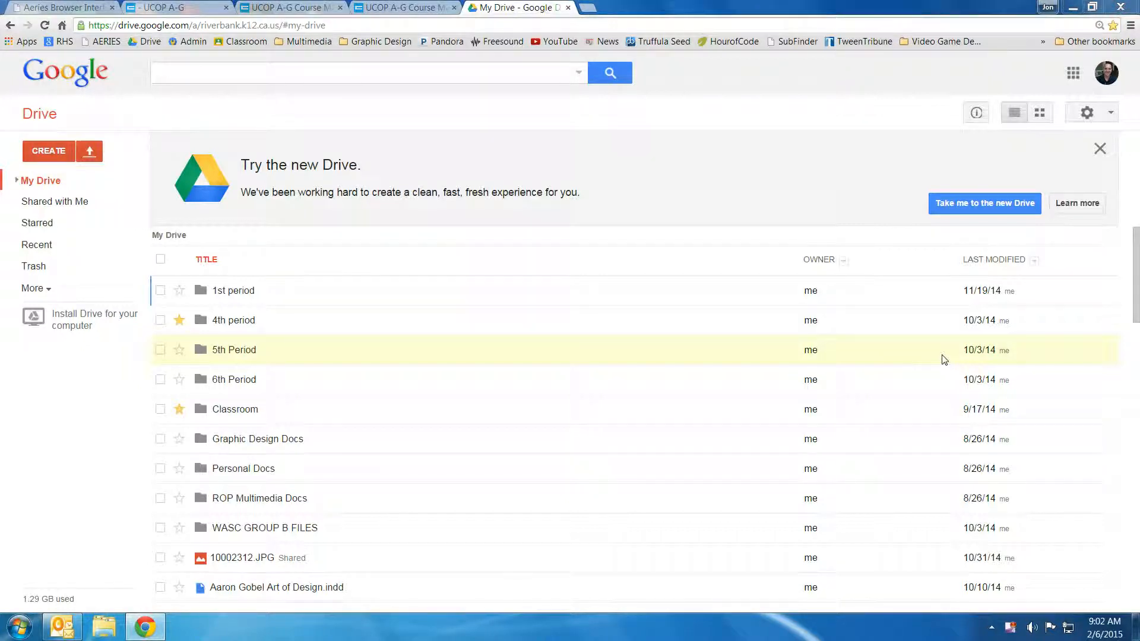
mouse_move(814, 197)
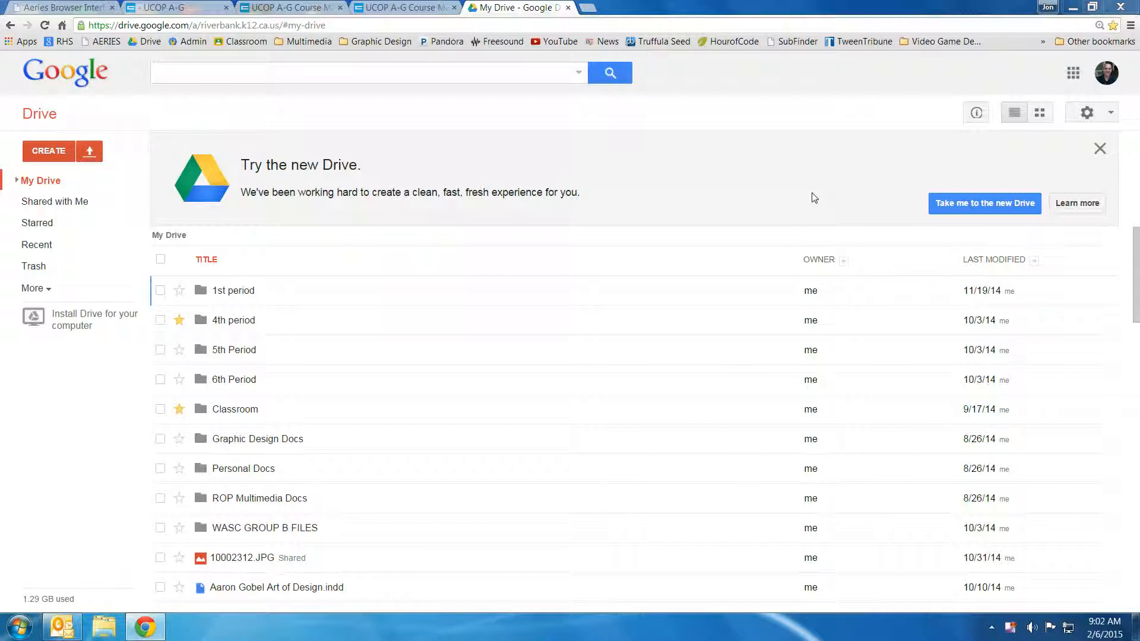
mouse_move(140, 221)
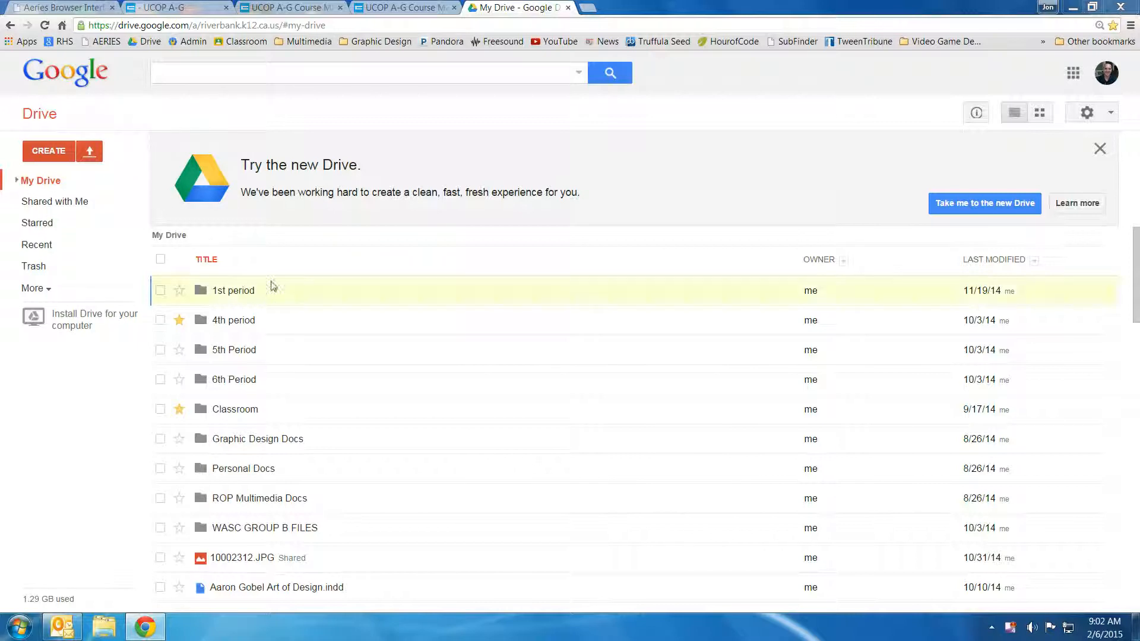
mouse_move(97, 146)
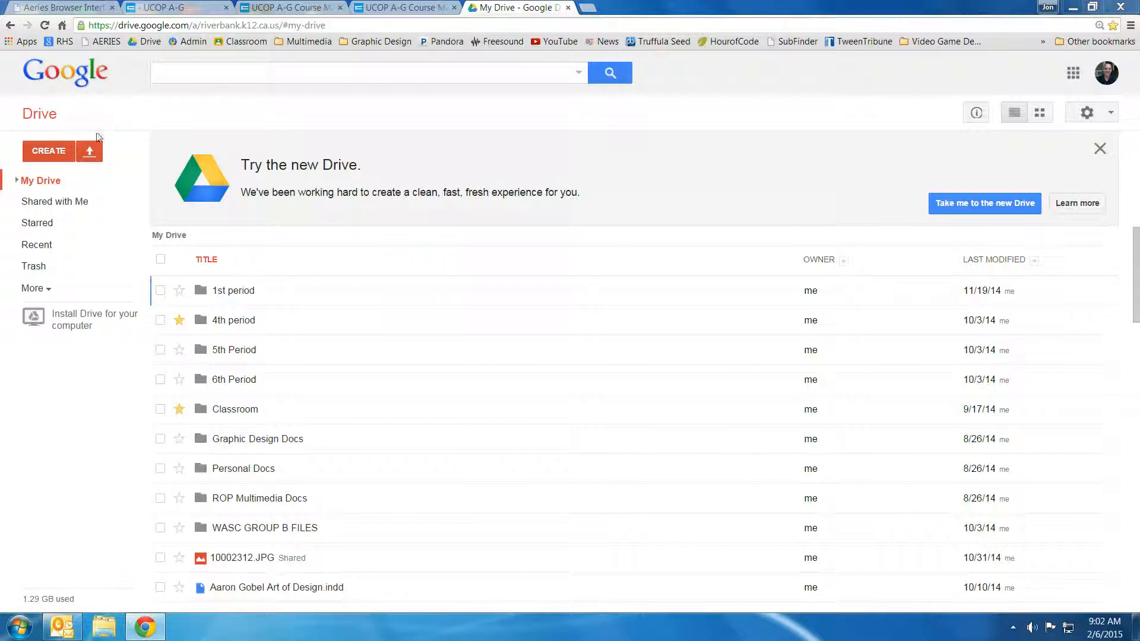
Create a new blank Google Form from Drive's Create menu
click(48, 151)
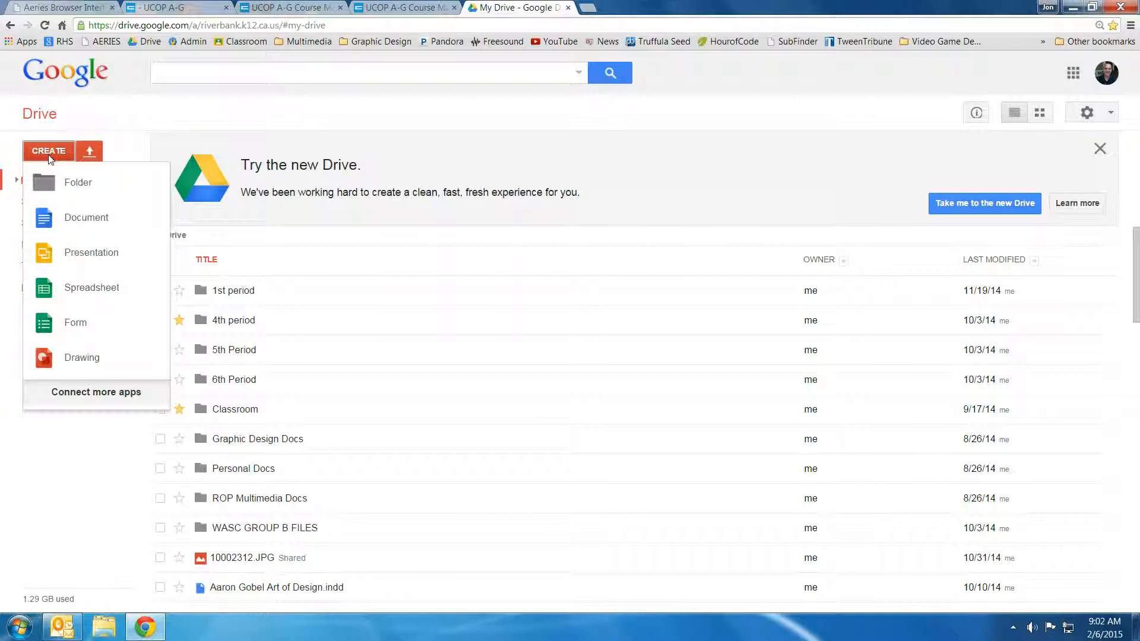
click(76, 323)
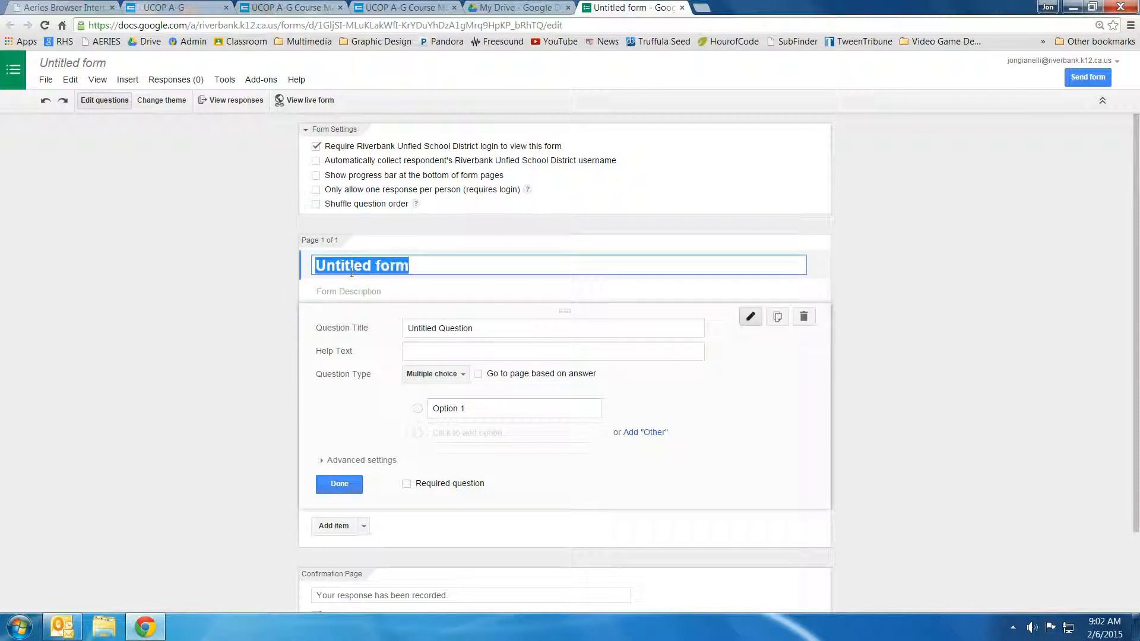
Title the form 'Form Name' and the first question 'Which of the following was the first President?'
text(Form Name)
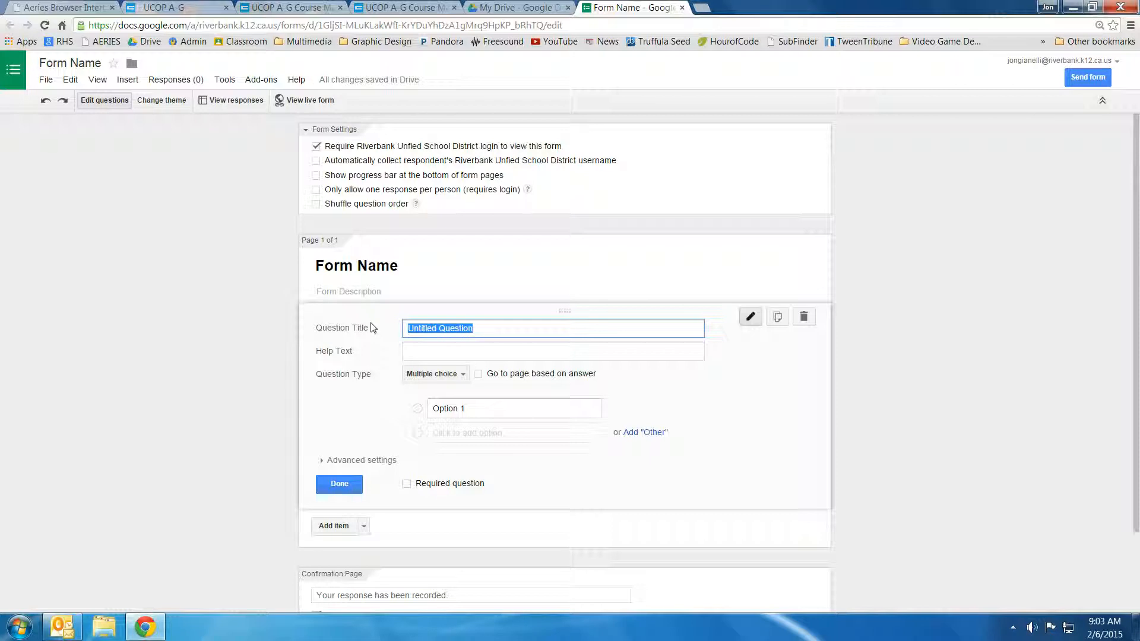
text(Which of the fol)
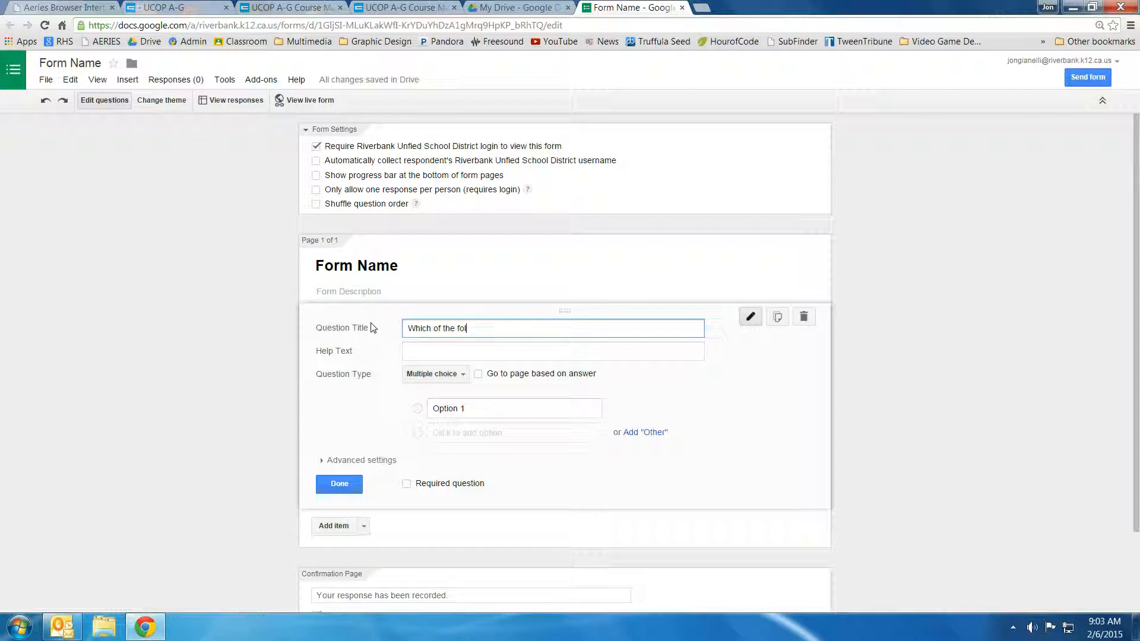
text(lowing w)
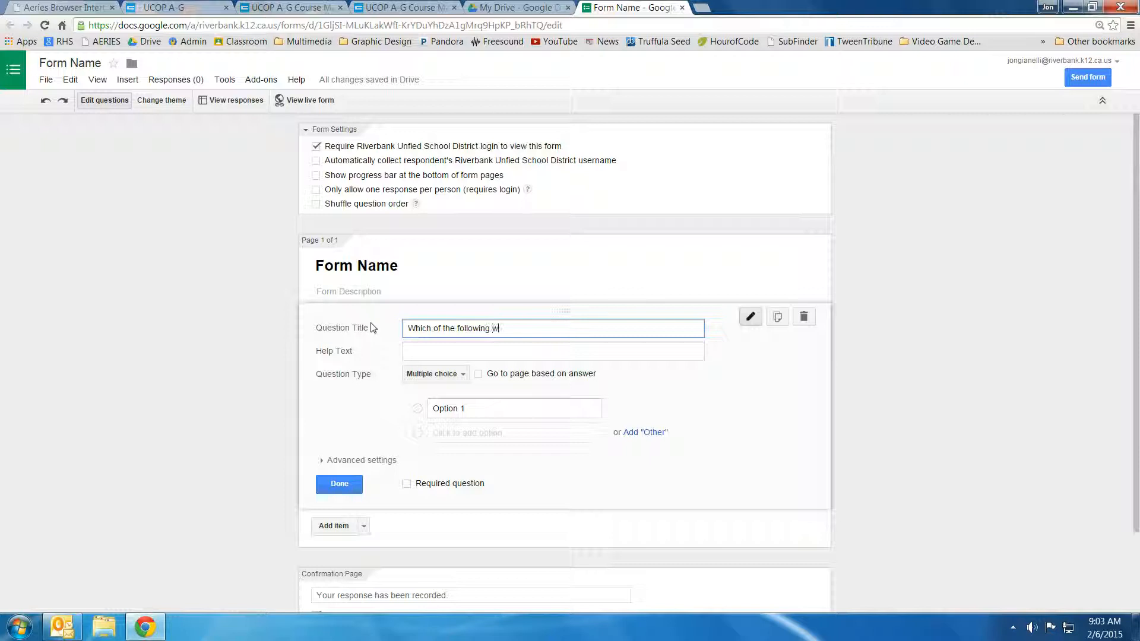
text(as the first)
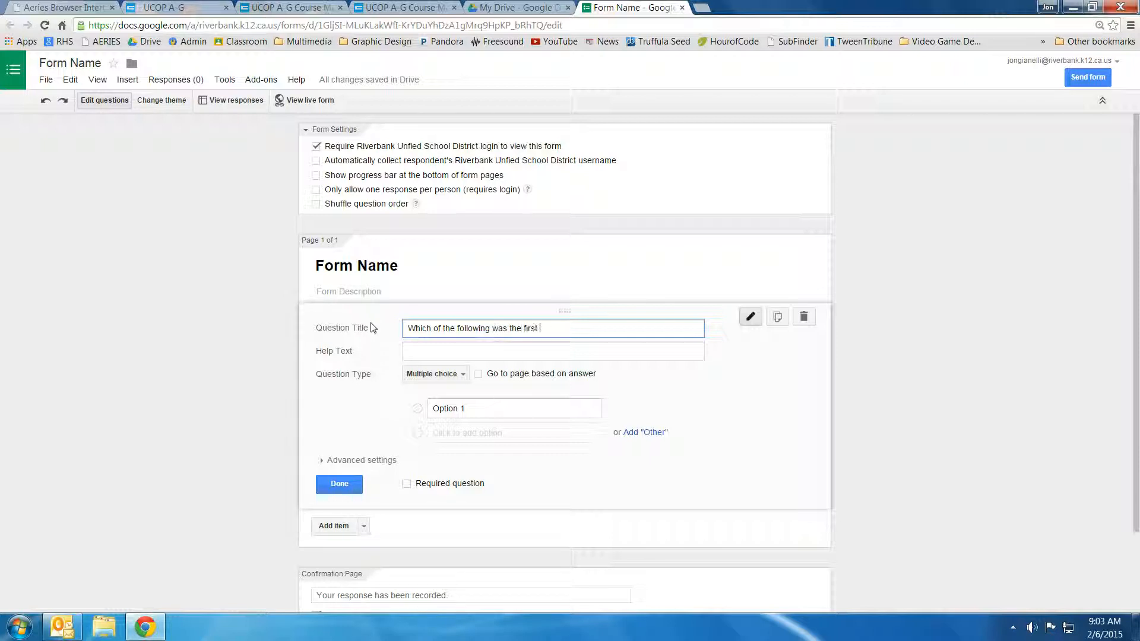
text(President?)
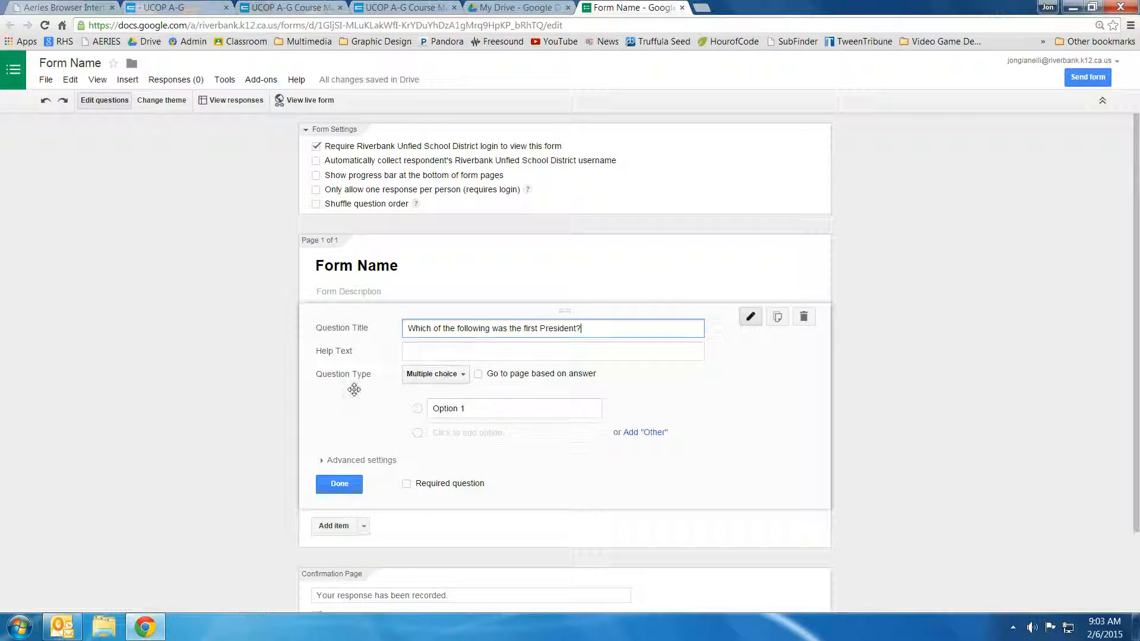
Keep the question as Multiple choice and begin editing Option 1
click(434, 374)
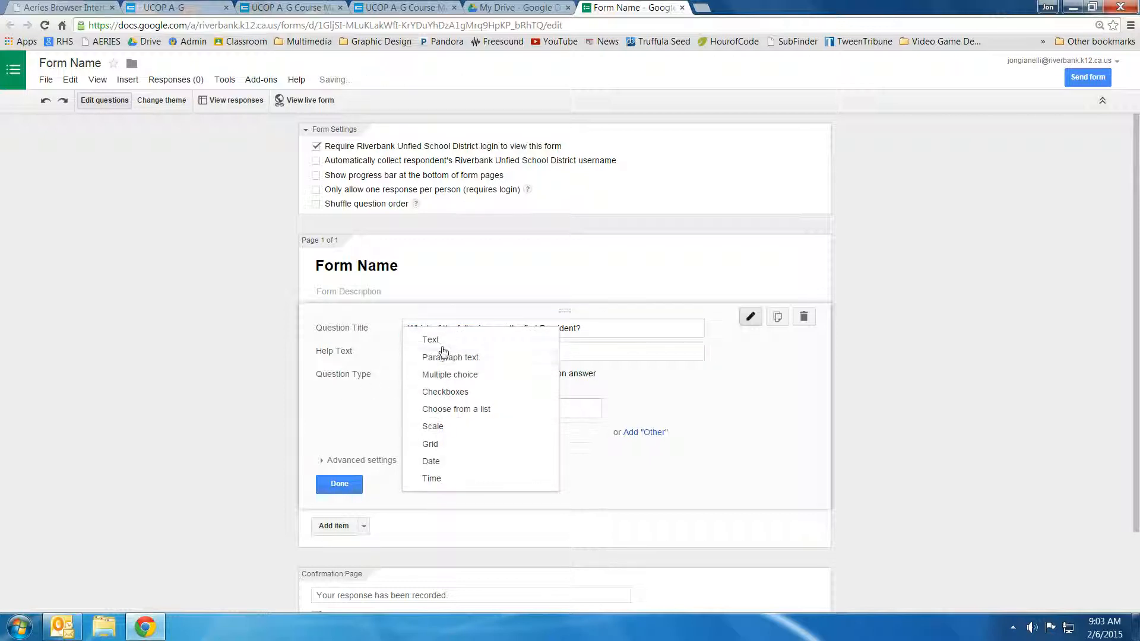
mouse_move(444, 399)
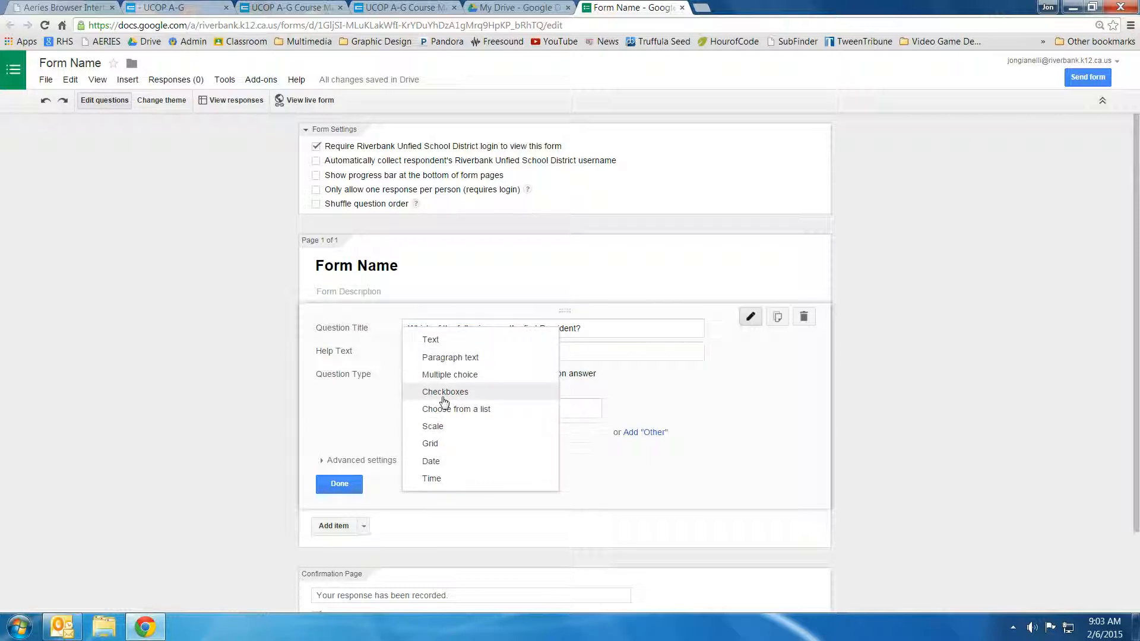
click(449, 374)
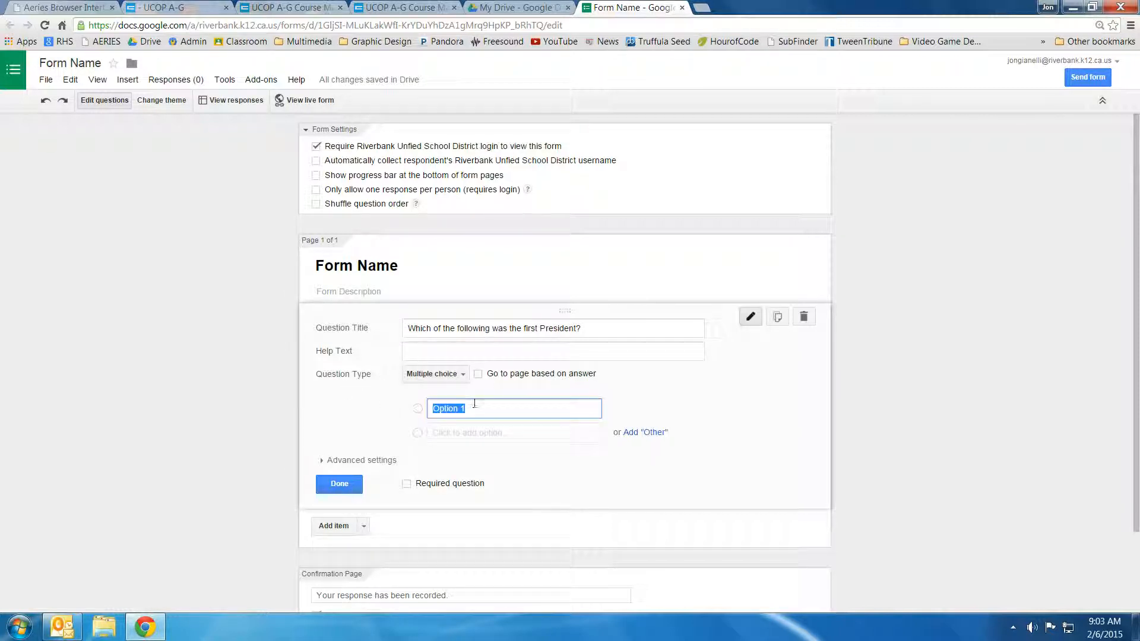
Add answer choices George Washington and Abraham Lincoln and finish the question
text(George Washington)
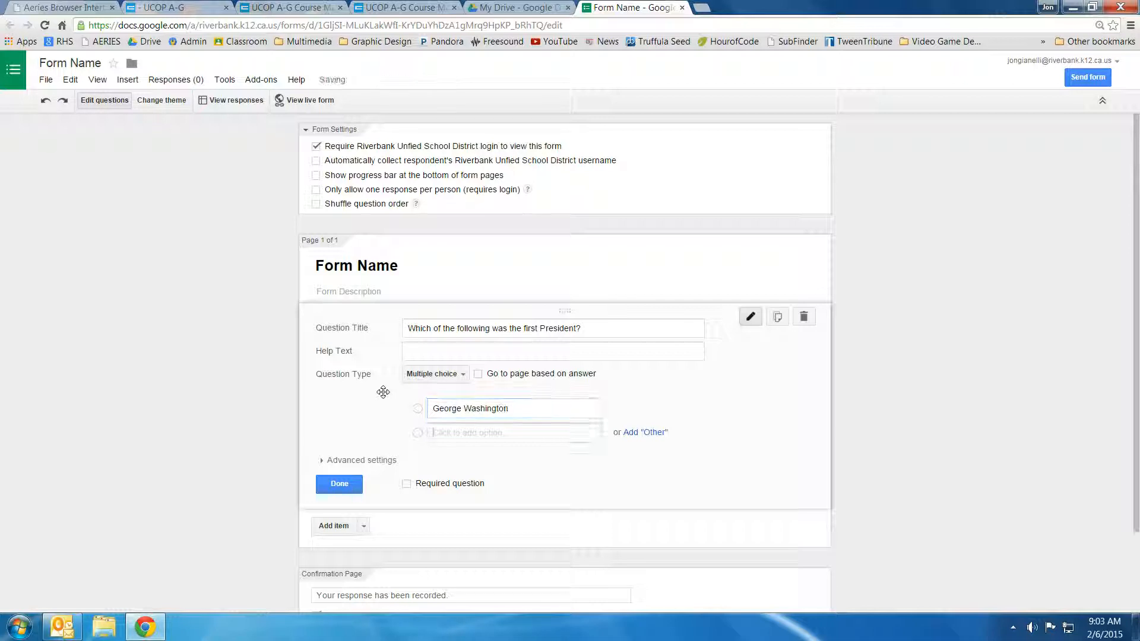
text(Abraham Lincoln)
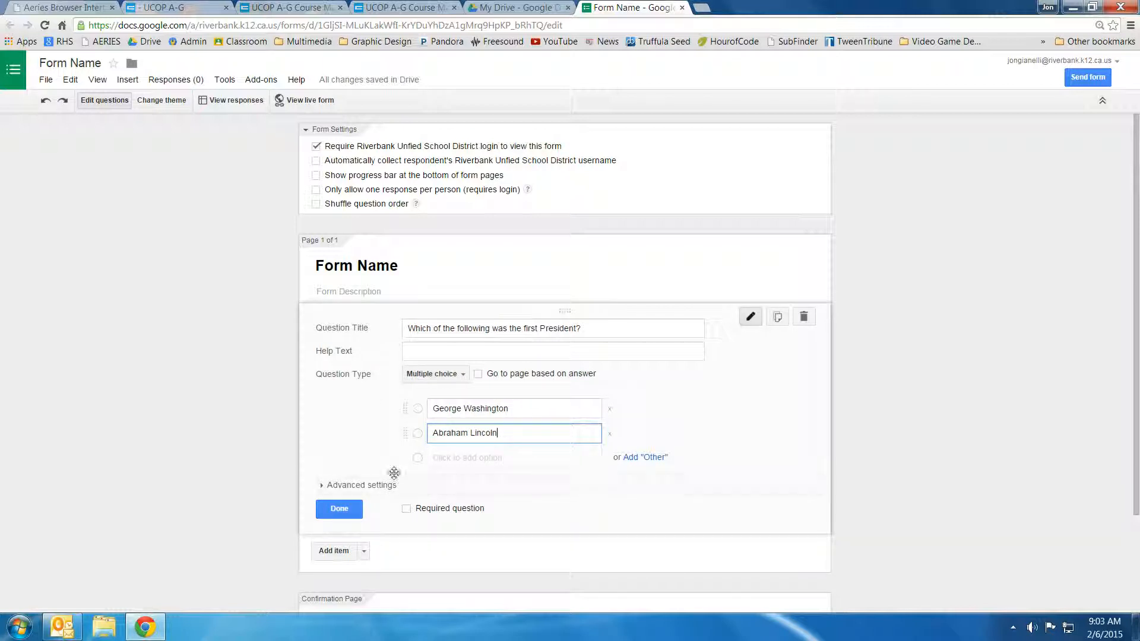
click(340, 508)
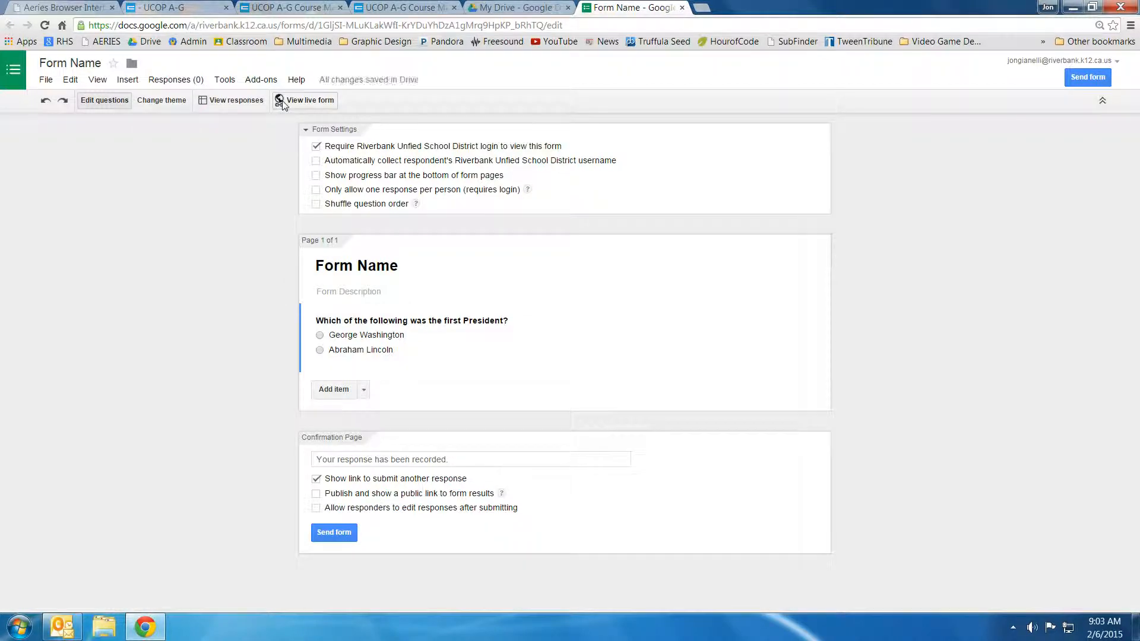
click(304, 99)
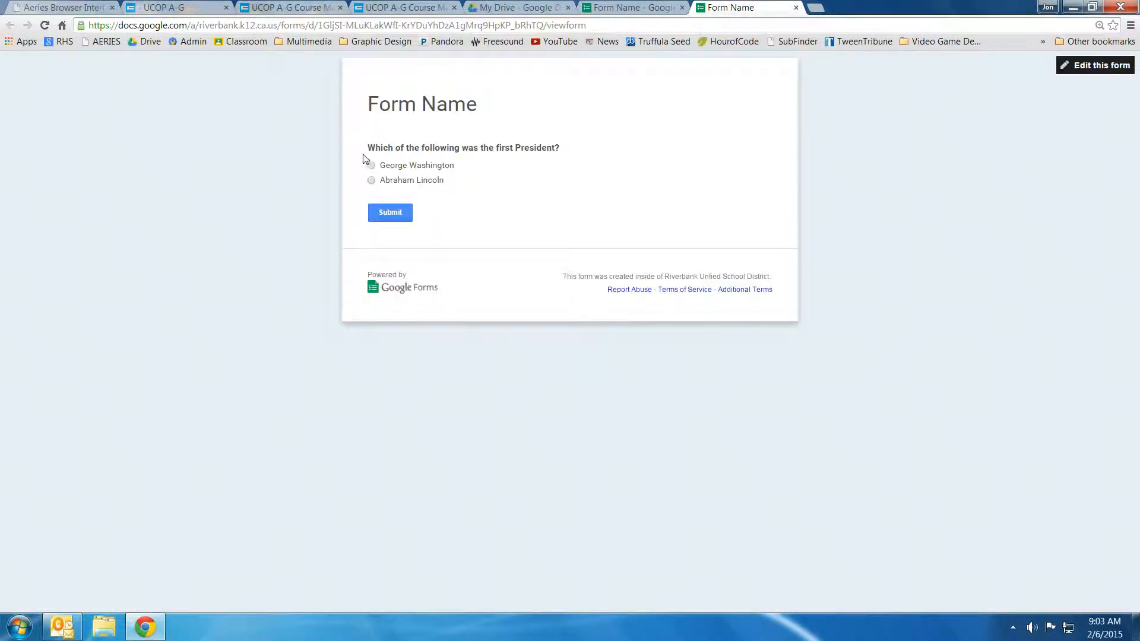
click(370, 165)
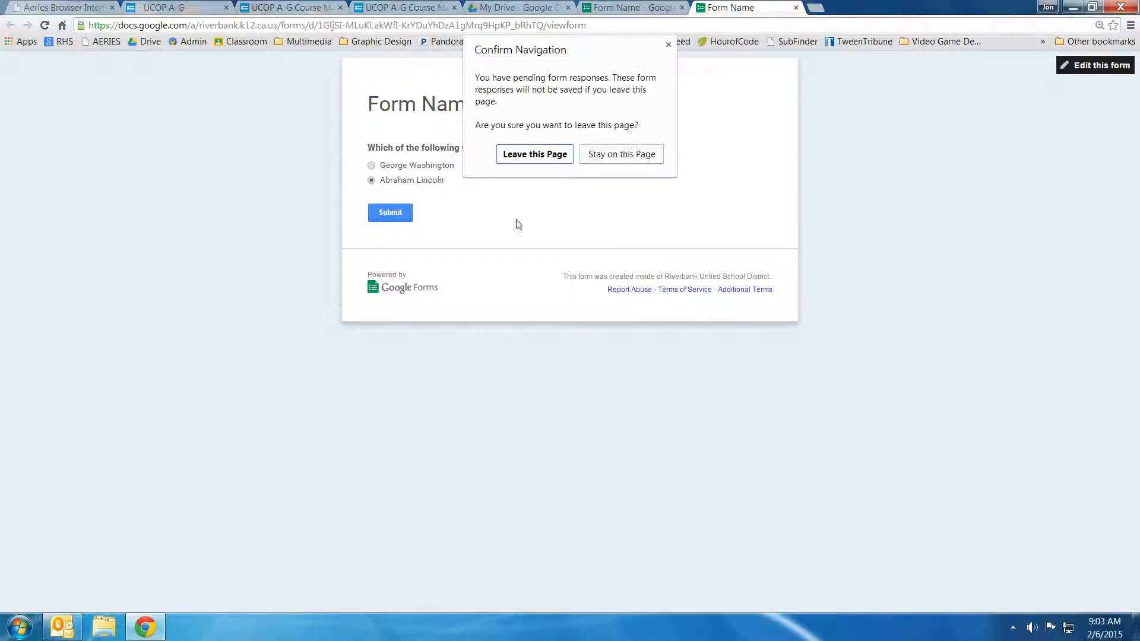
click(534, 153)
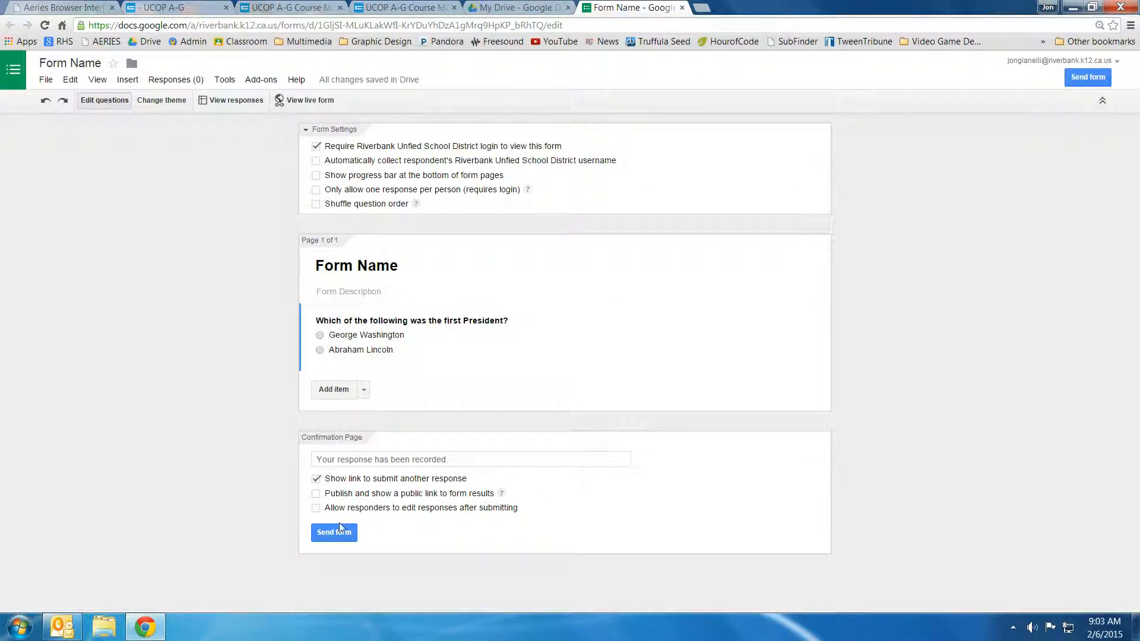
Add a second, short-text question titled 'Describe the' and finish it
click(334, 390)
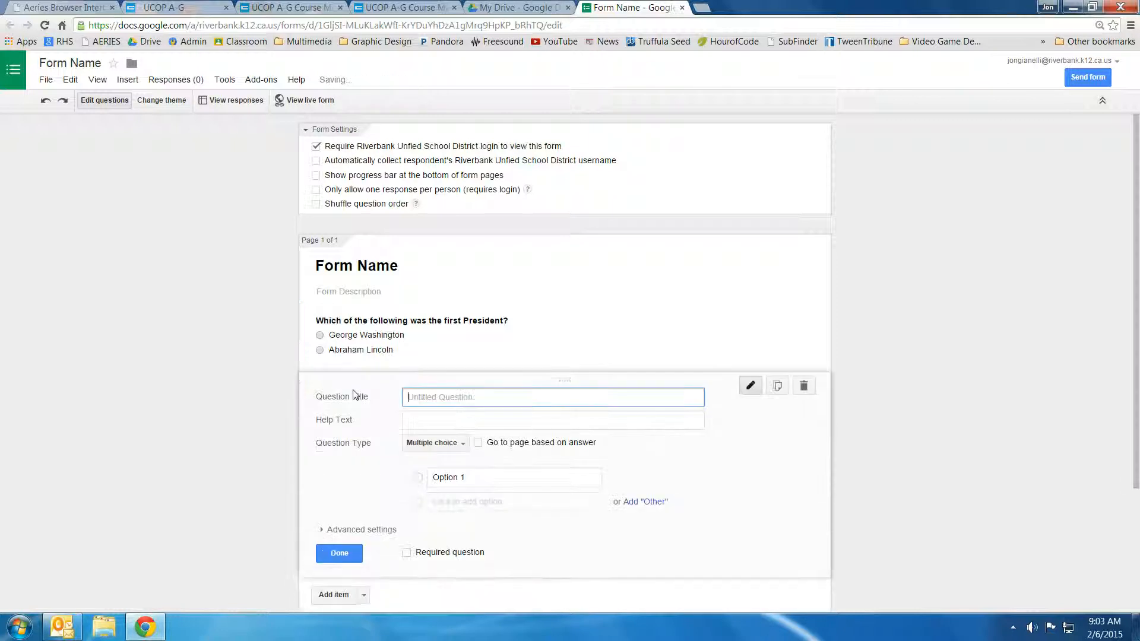
click(434, 441)
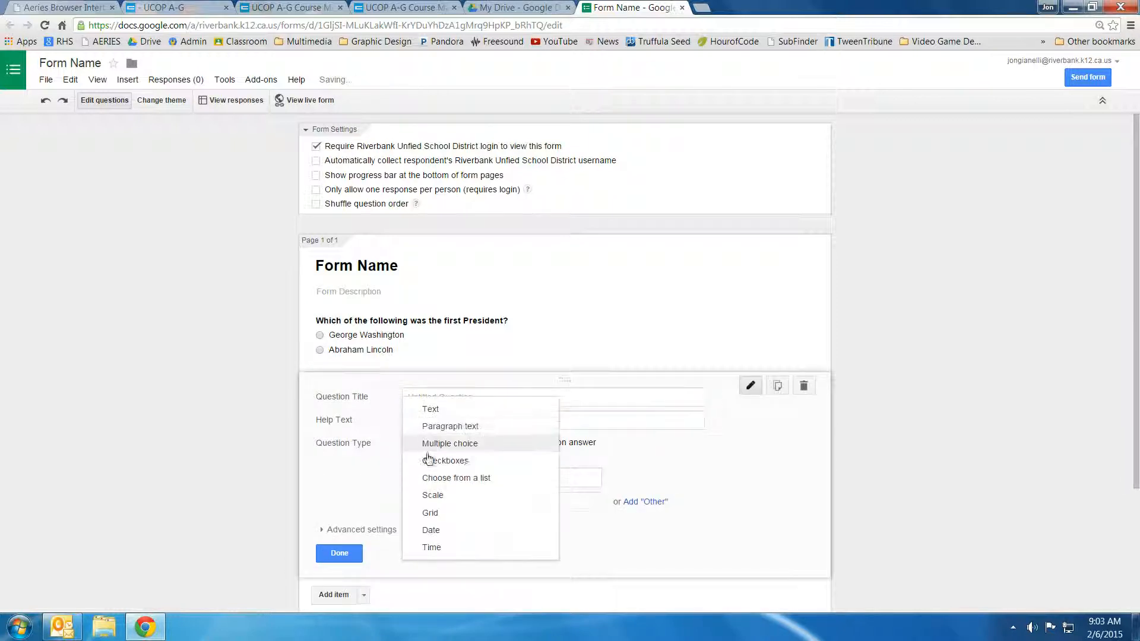
click(430, 408)
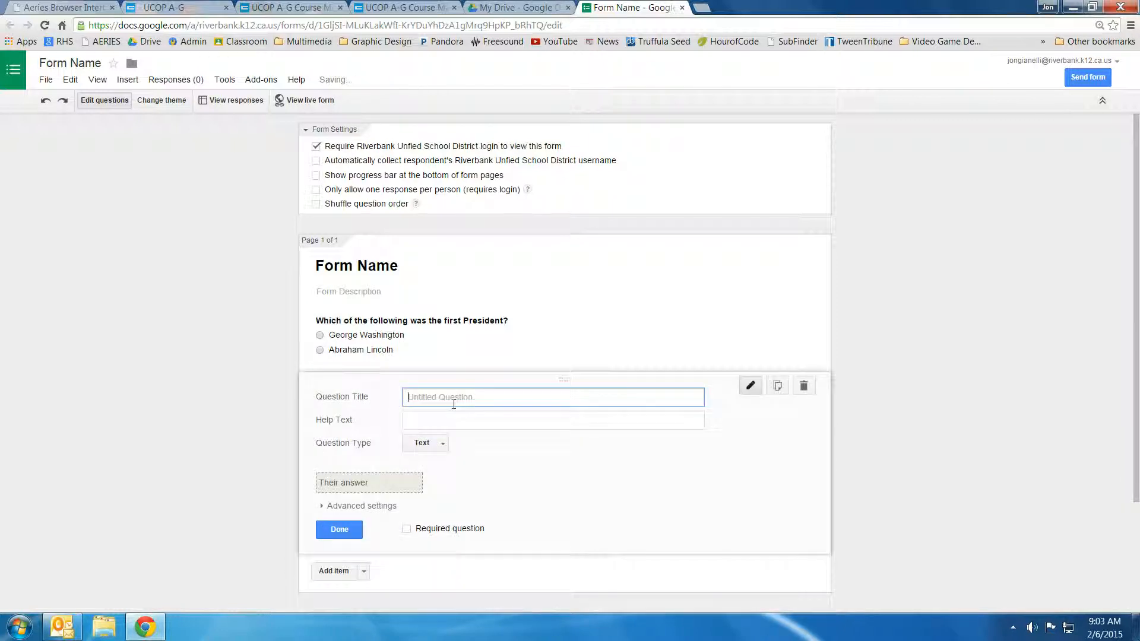
text(D)
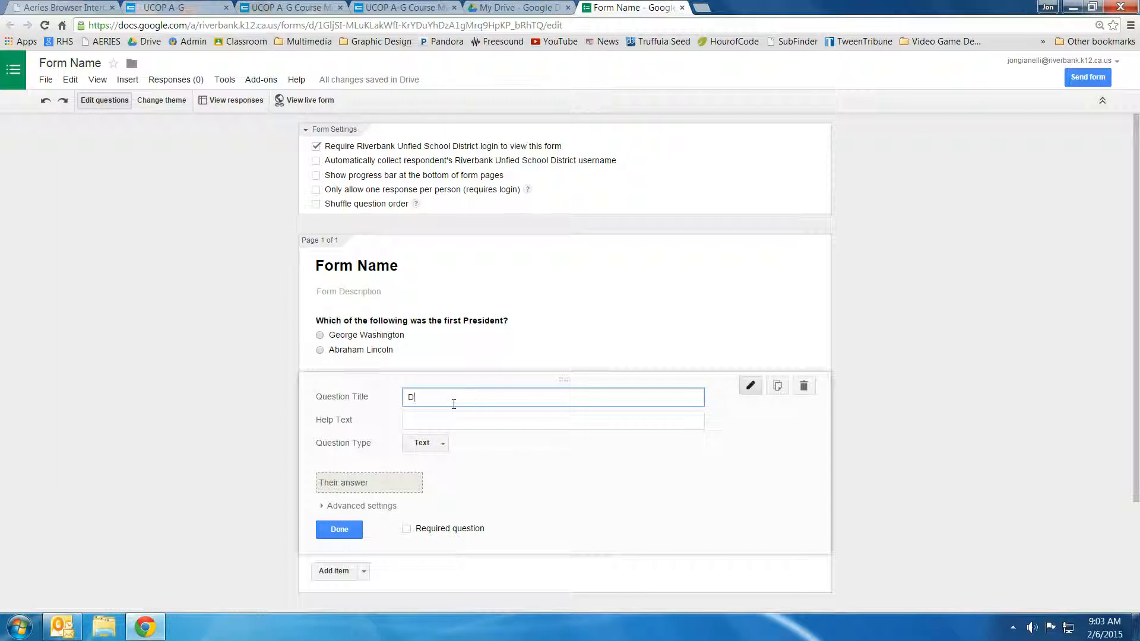
text(escribe the)
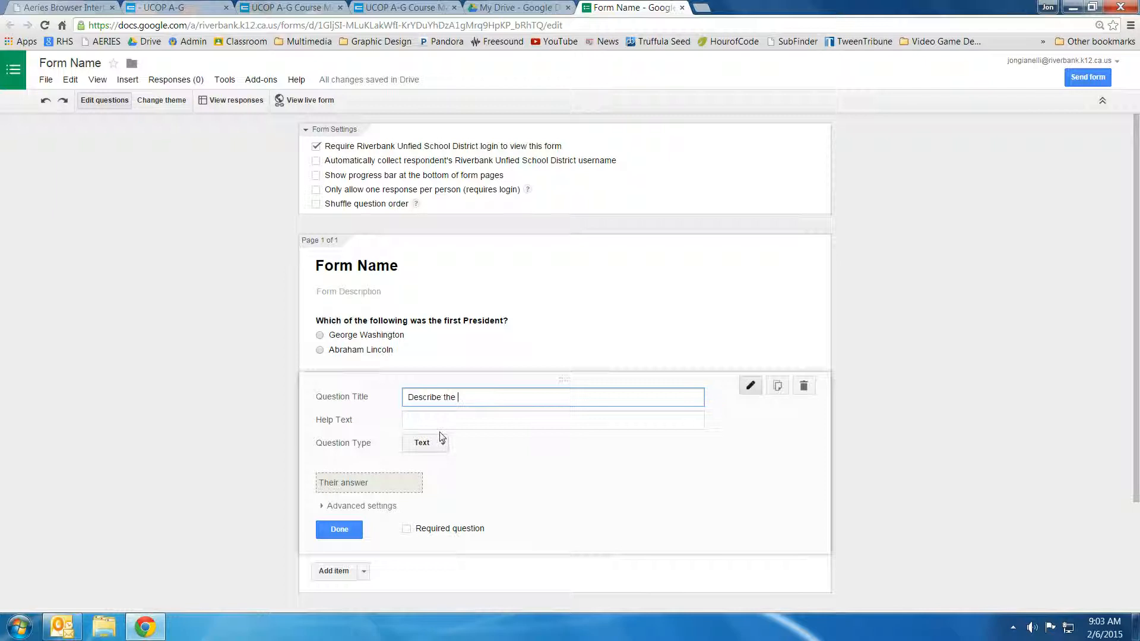
click(340, 529)
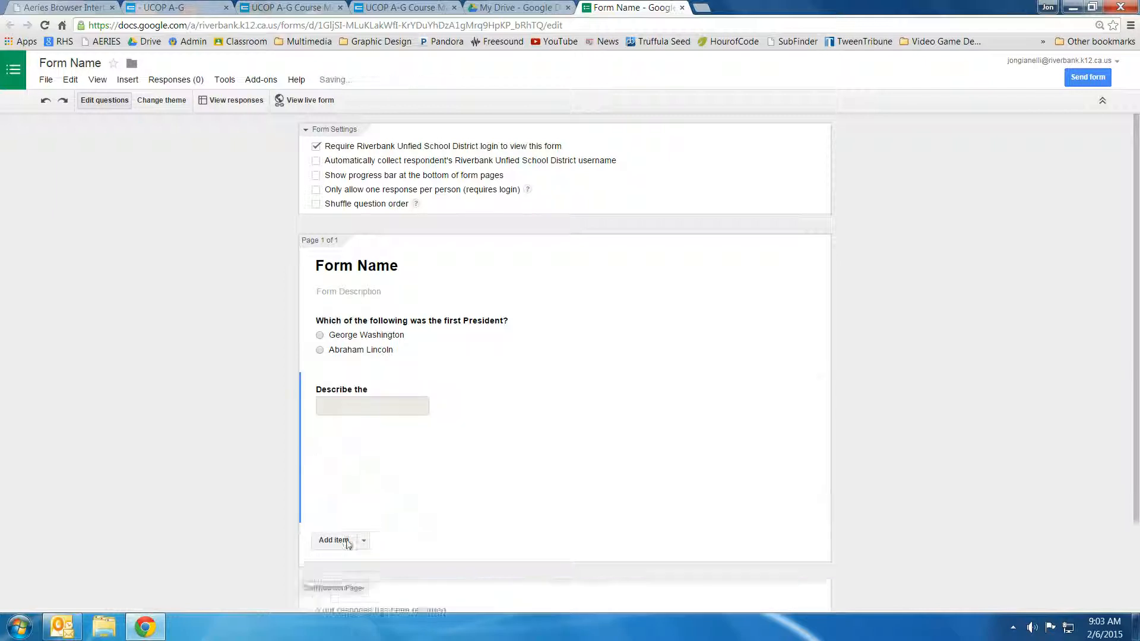
Add a third, untitled question kept as Multiple choice
click(333, 540)
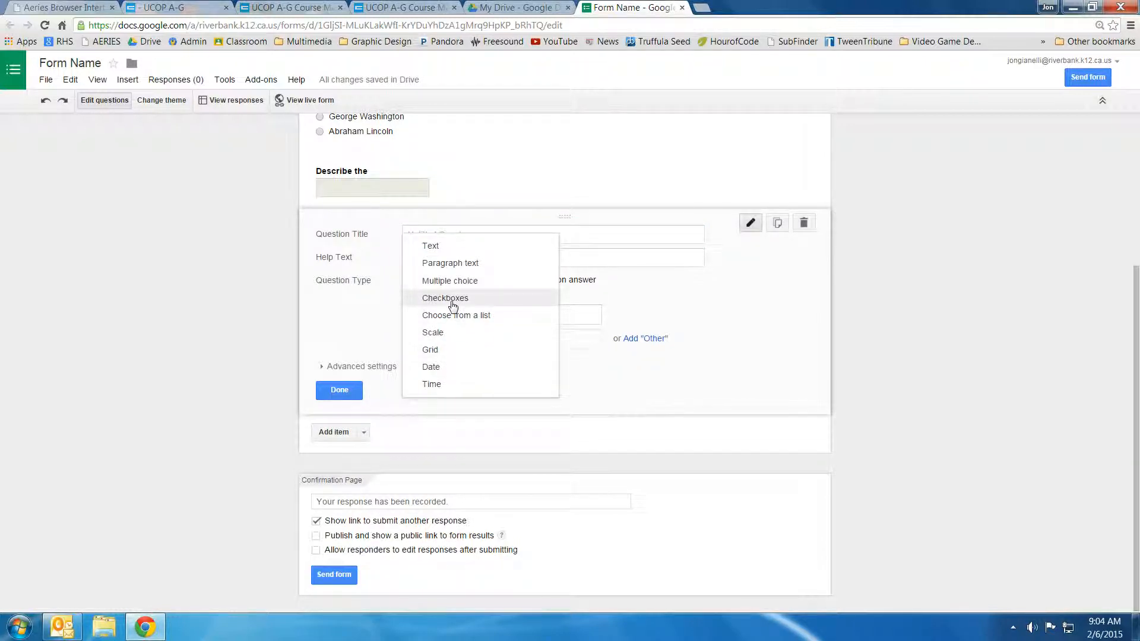
mouse_move(451, 316)
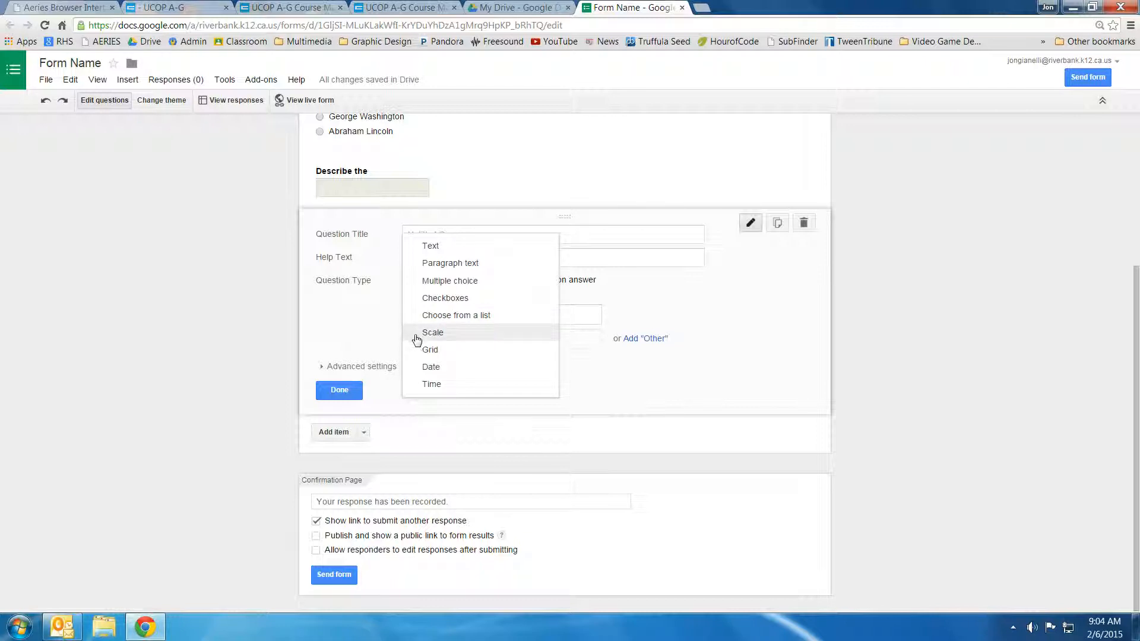
click(449, 280)
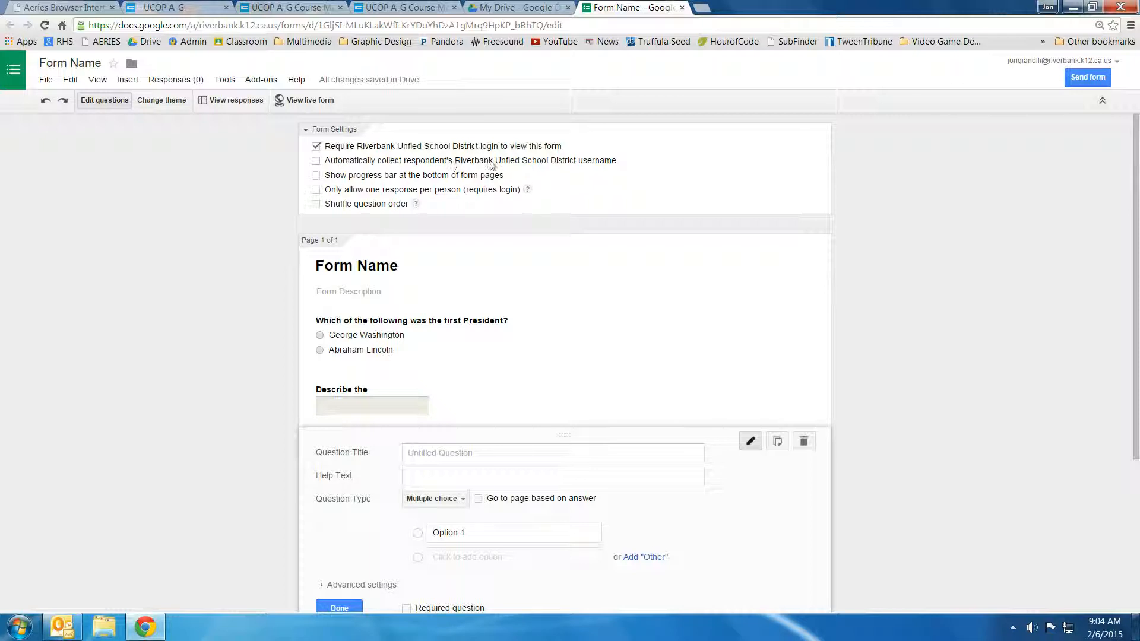
Enable automatic collection of respondents' usernames and bring up the Send form options
click(339, 608)
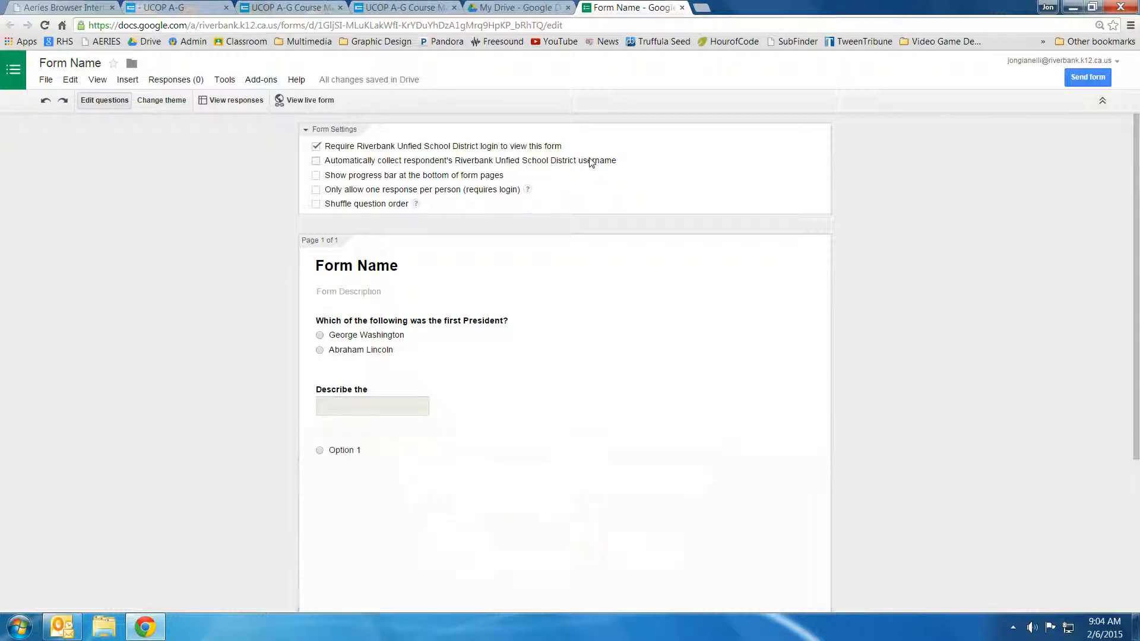
click(316, 161)
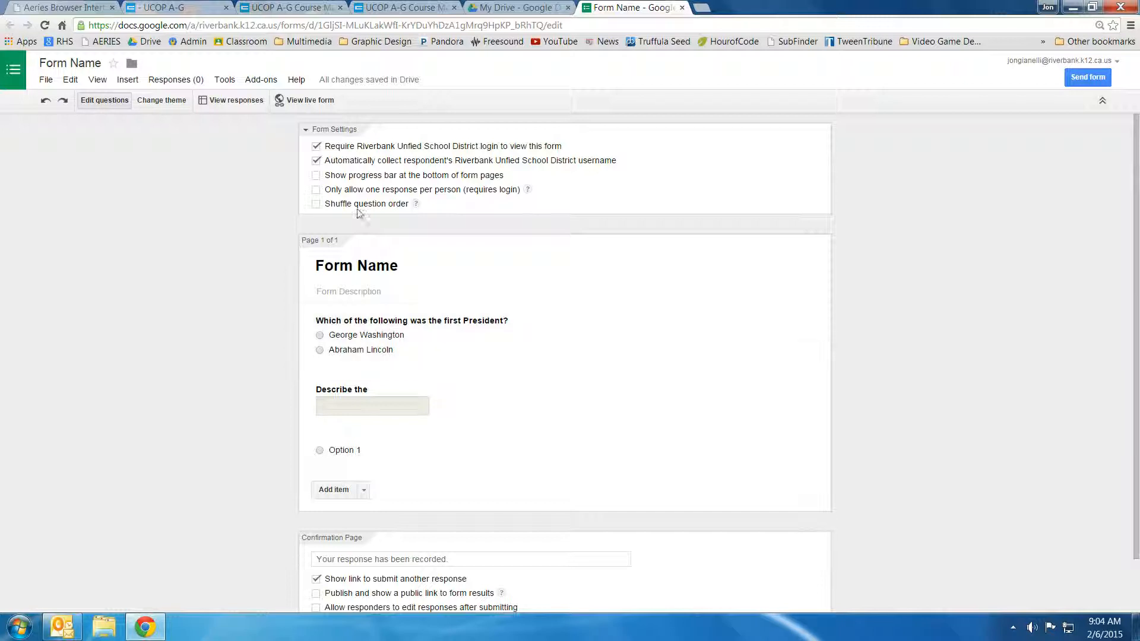
mouse_move(366, 166)
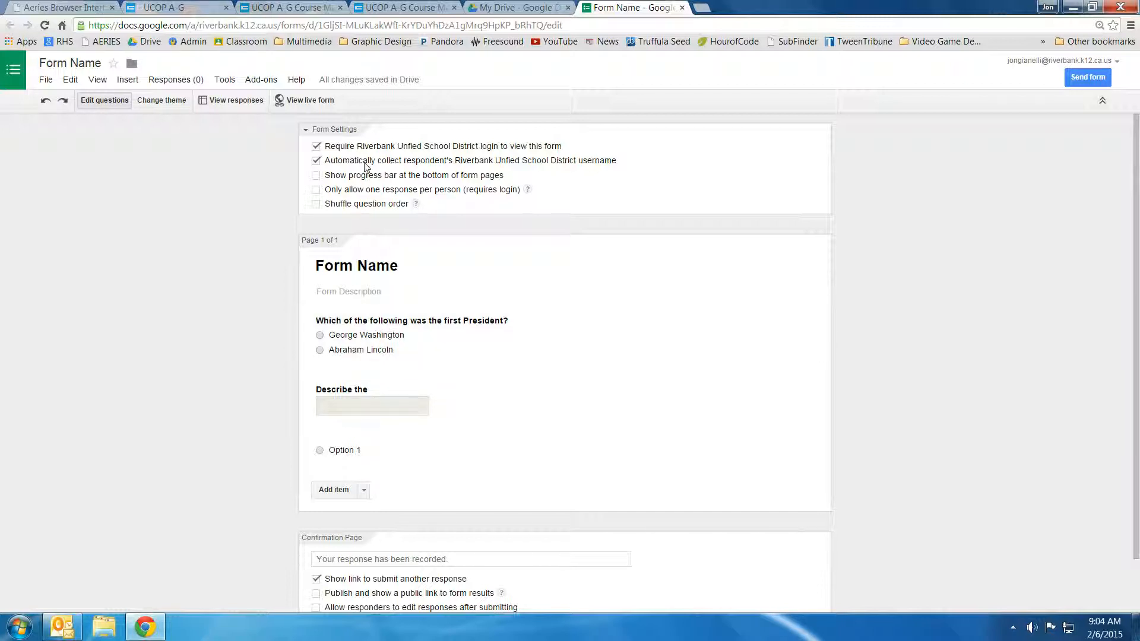
mouse_move(399, 176)
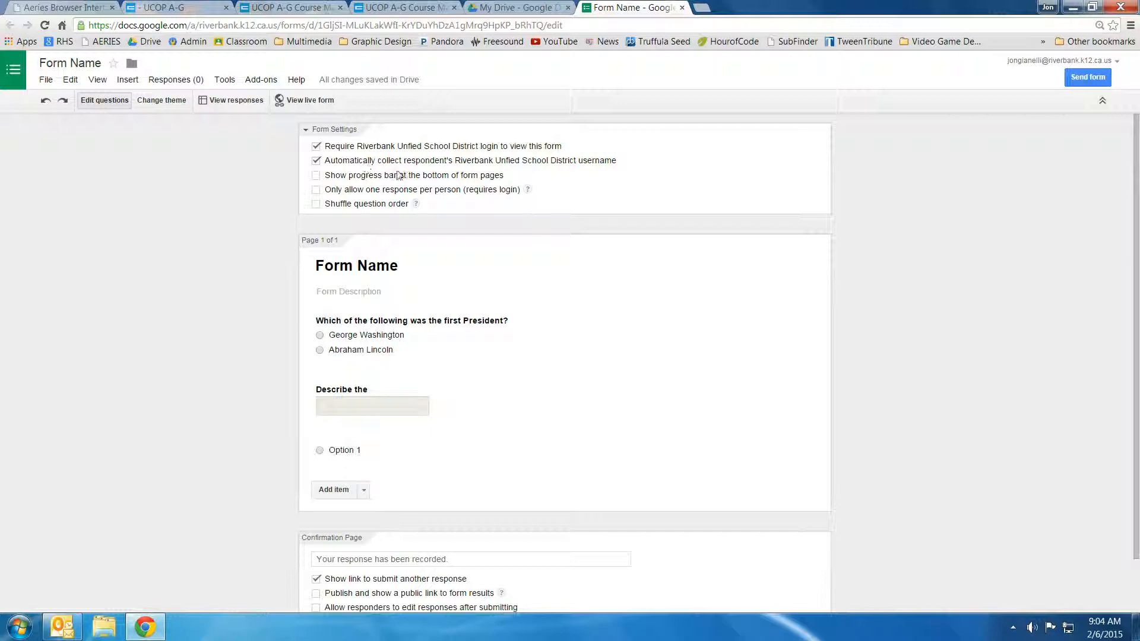
click(1087, 77)
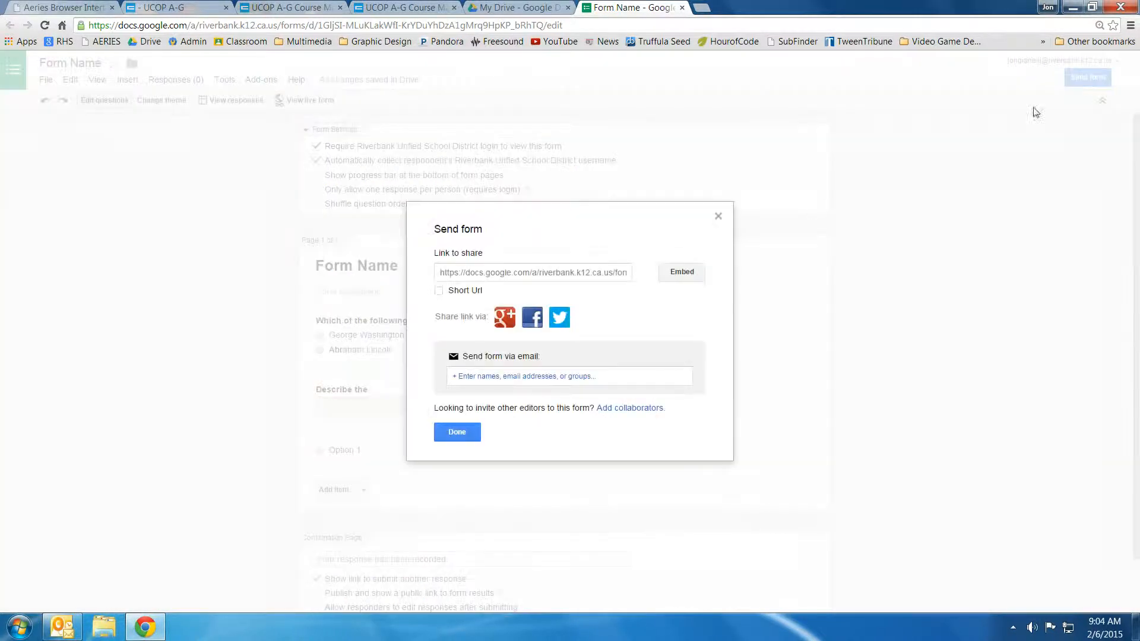
Select the form's share link and copy it from the context menu
click(532, 272)
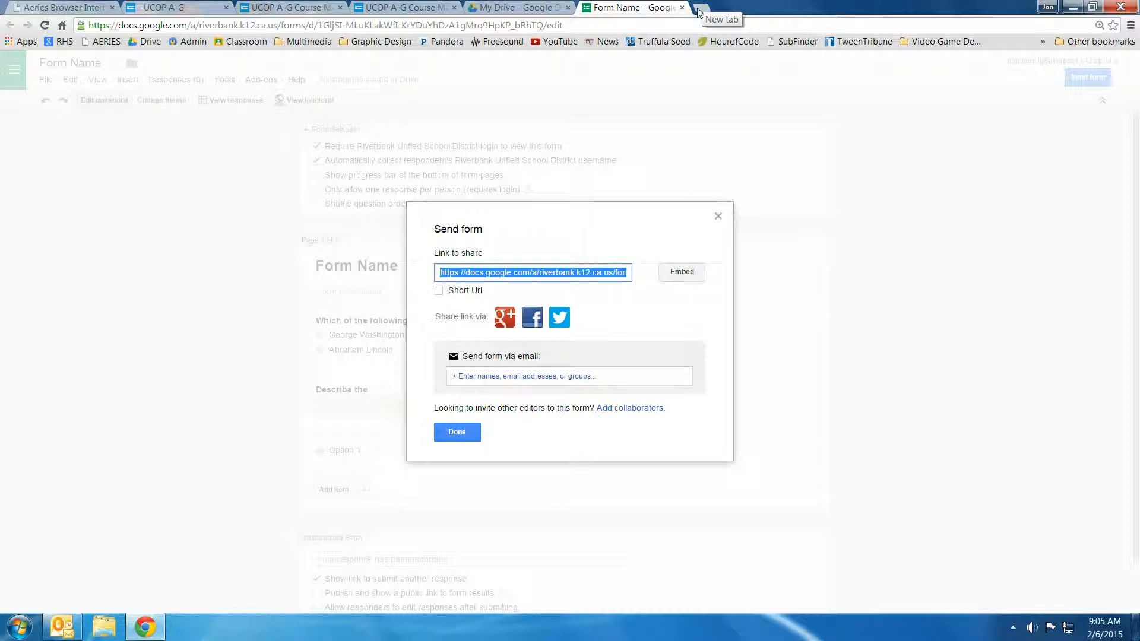
click(560, 273)
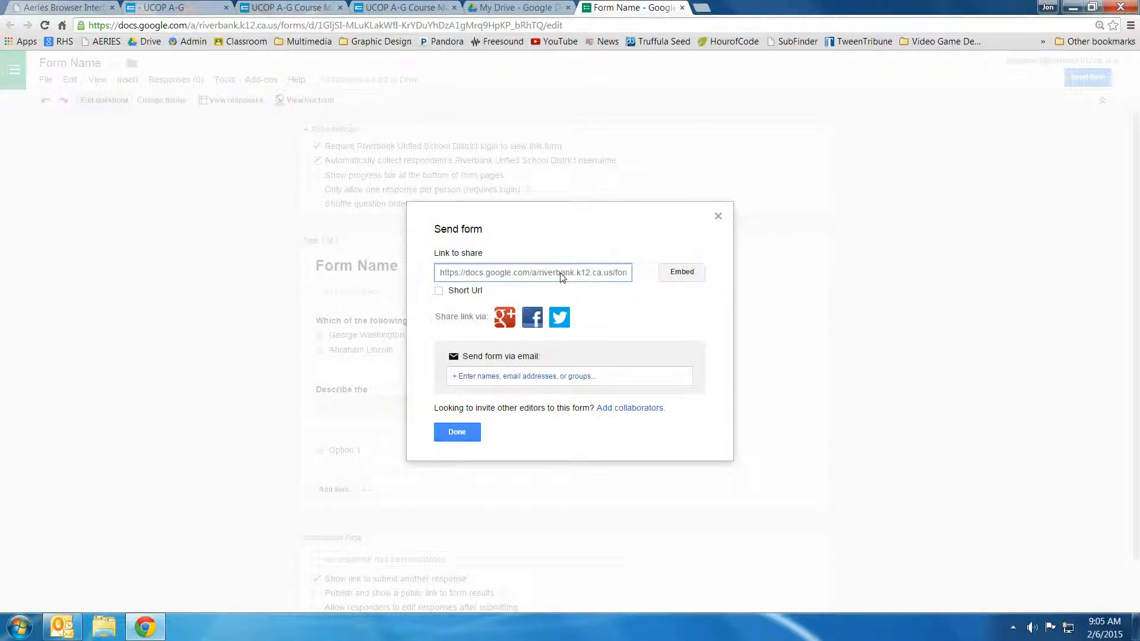
click(532, 273)
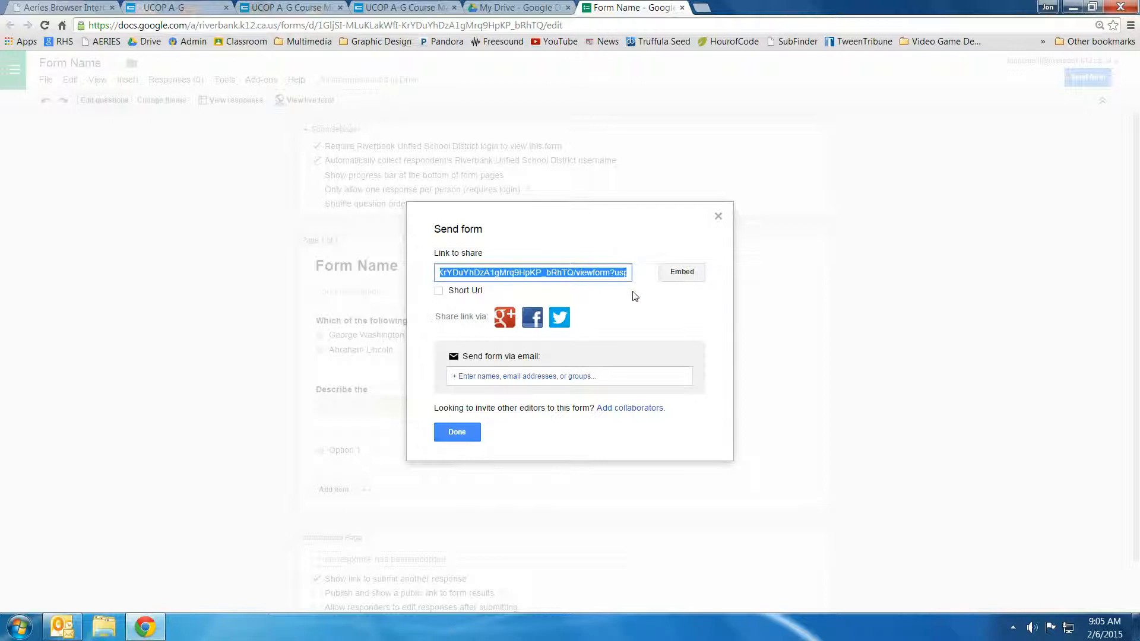
right_click(532, 273)
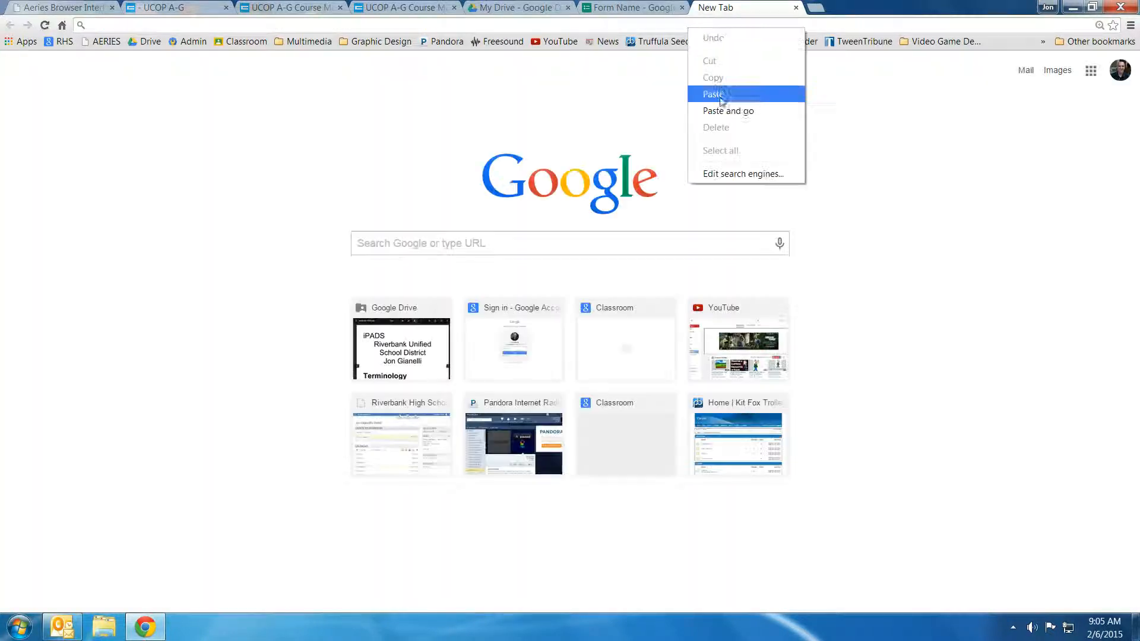
Paste the copied link into the new tab's address bar and load the live form
click(728, 112)
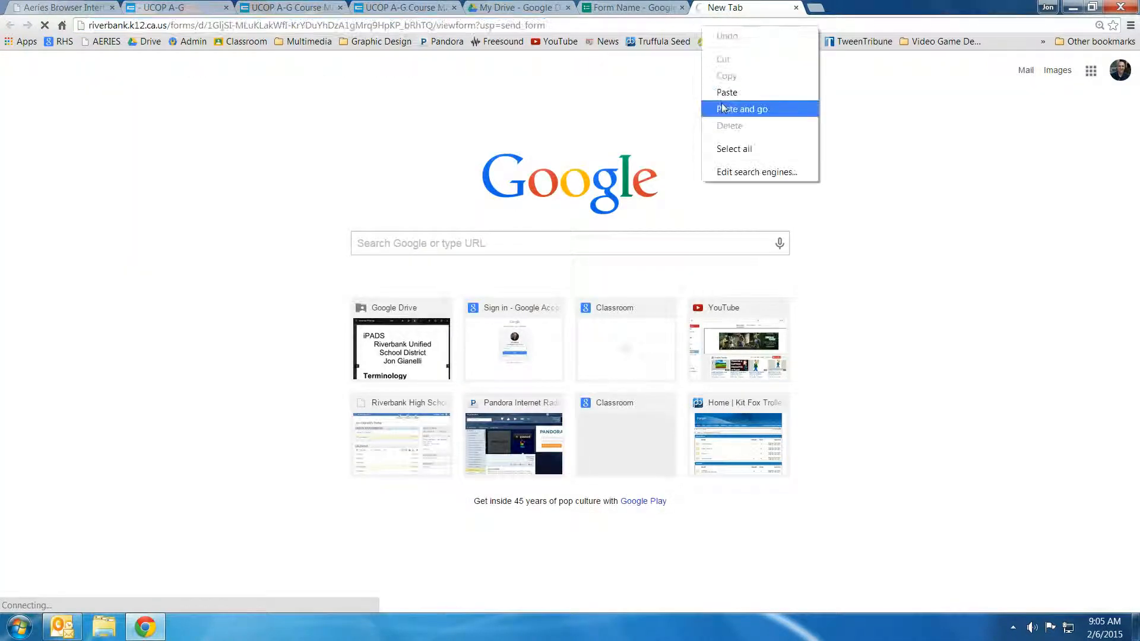
click(741, 108)
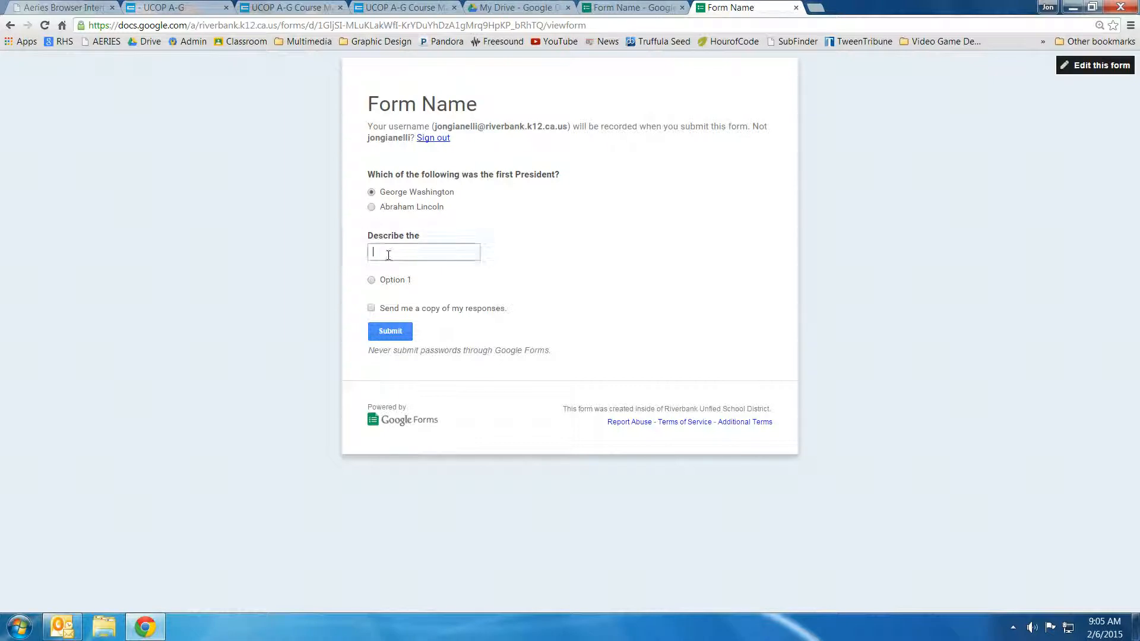
Submit a test response answering 'Hello' and return to the form editor tab
text(Hello)
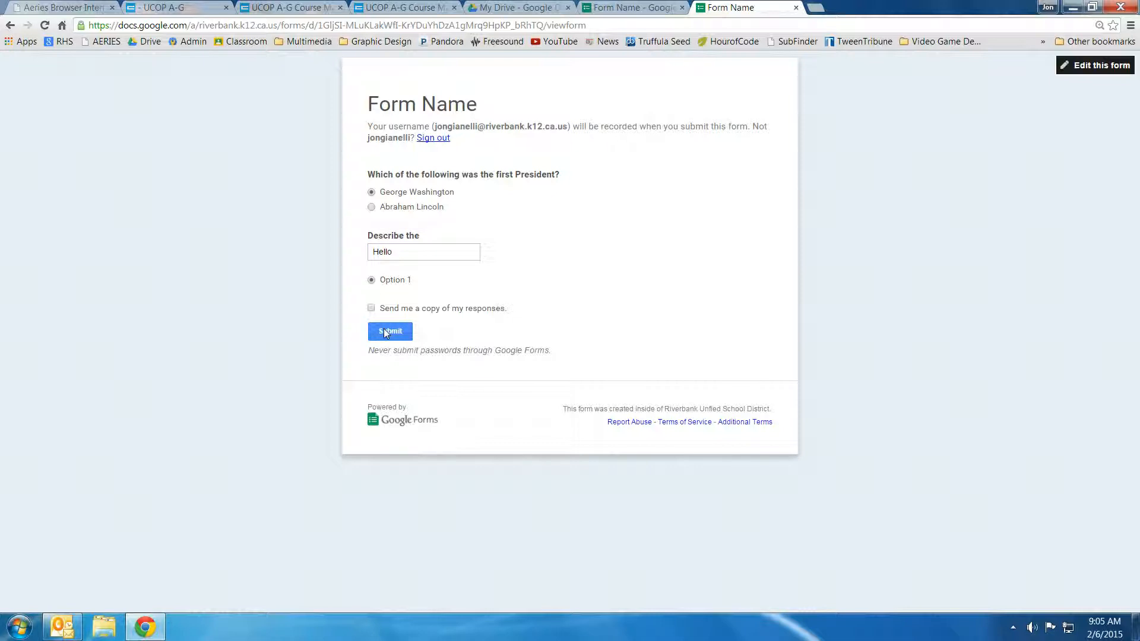
click(389, 331)
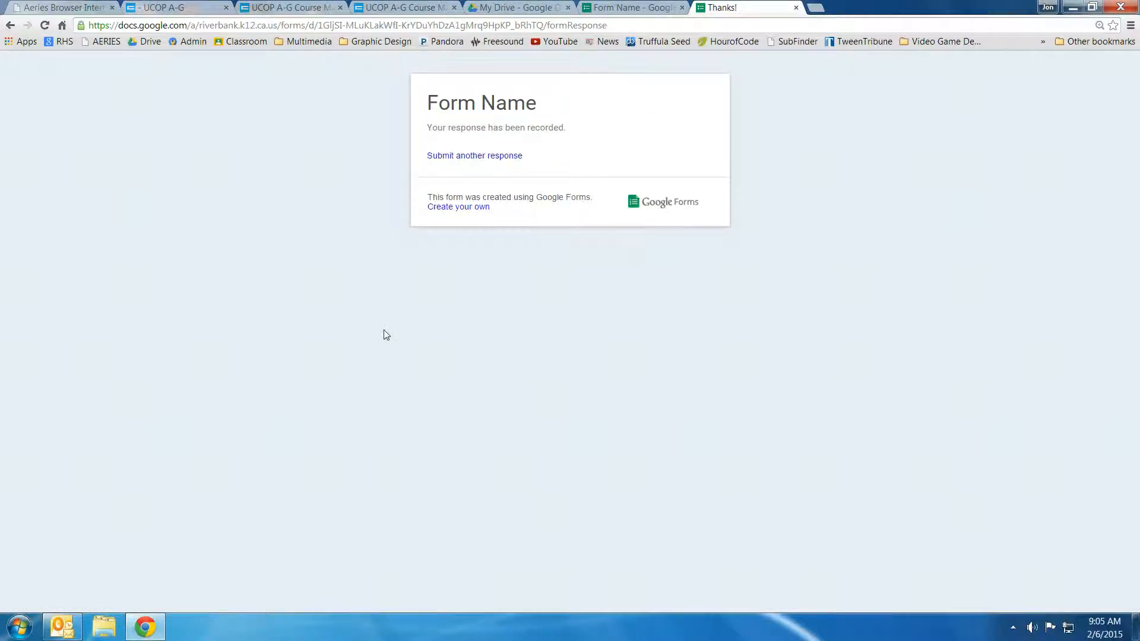
click(638, 8)
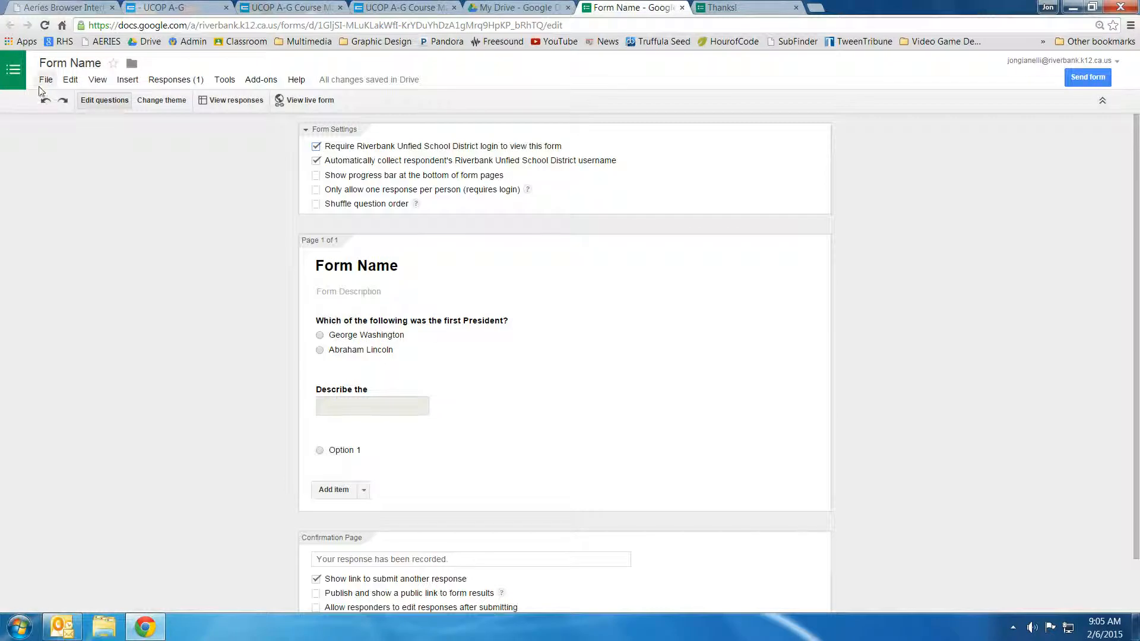
Switch to My Drive and scroll to the Form Name (Responses) spreadsheet
click(525, 8)
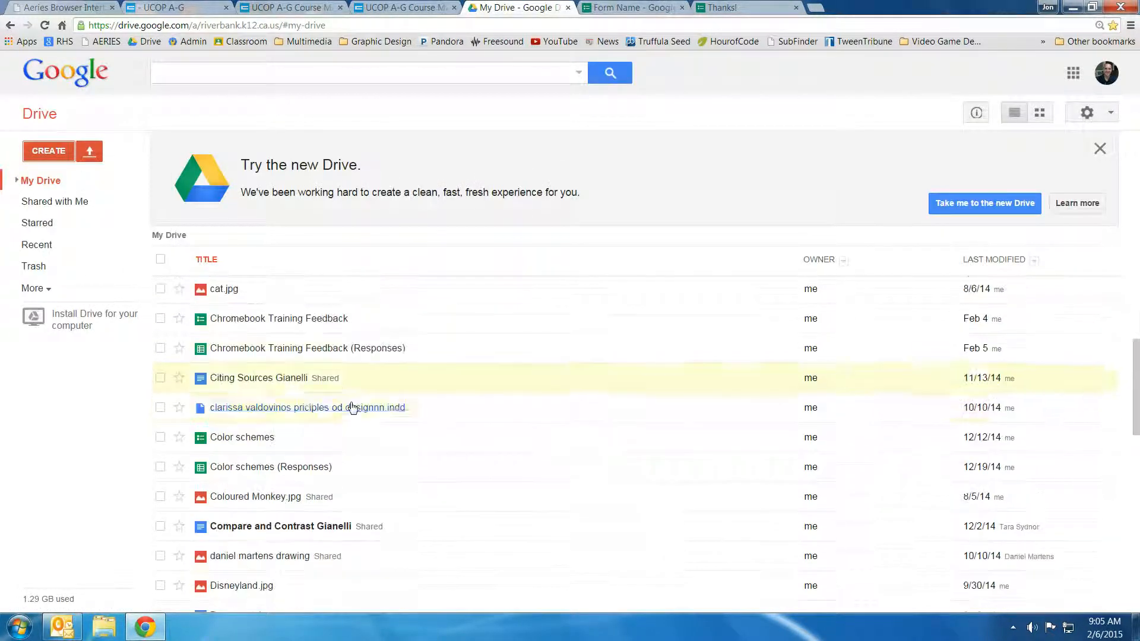
scroll(down, 3)
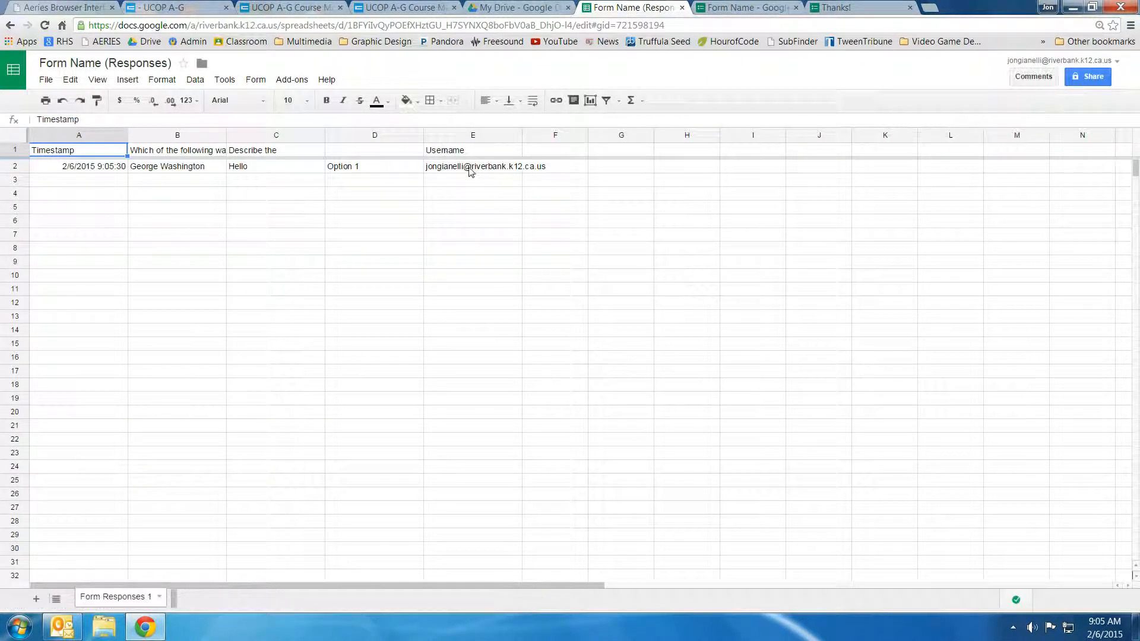
Inspect the Option 1 answer, the first question heading and the George Washington username, then return to My Drive
click(374, 166)
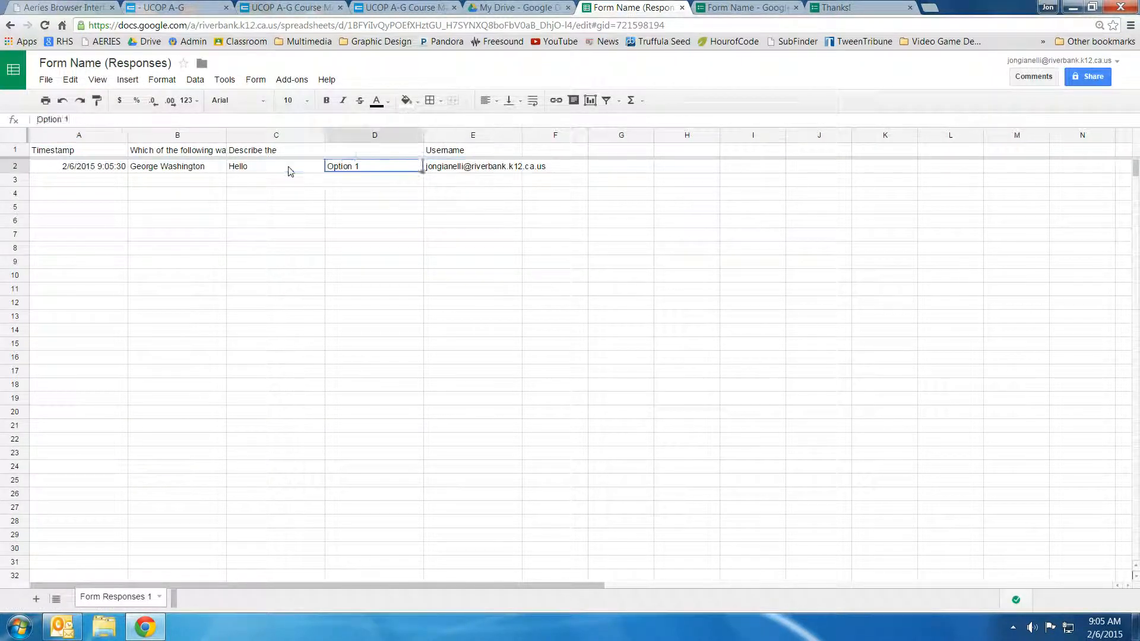
click(177, 151)
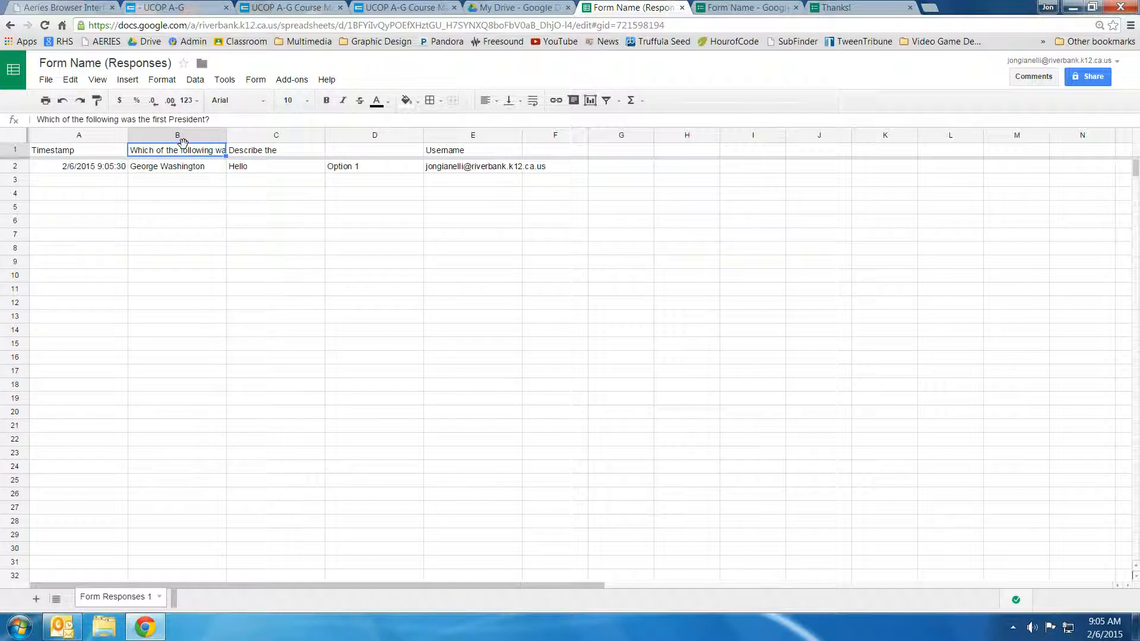
click(176, 167)
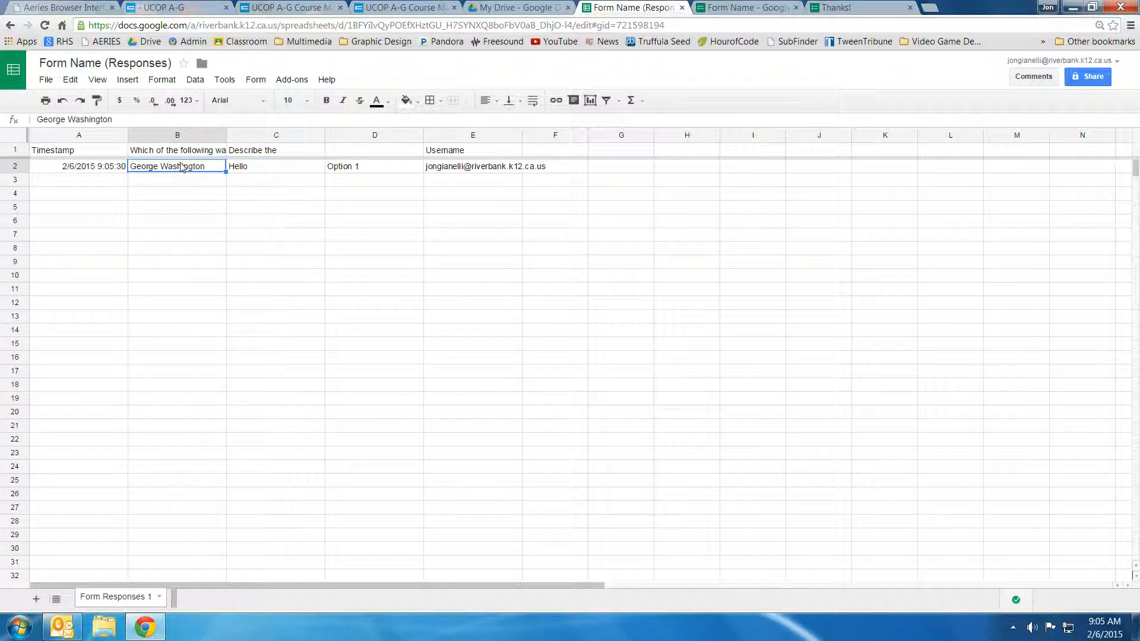
click(515, 7)
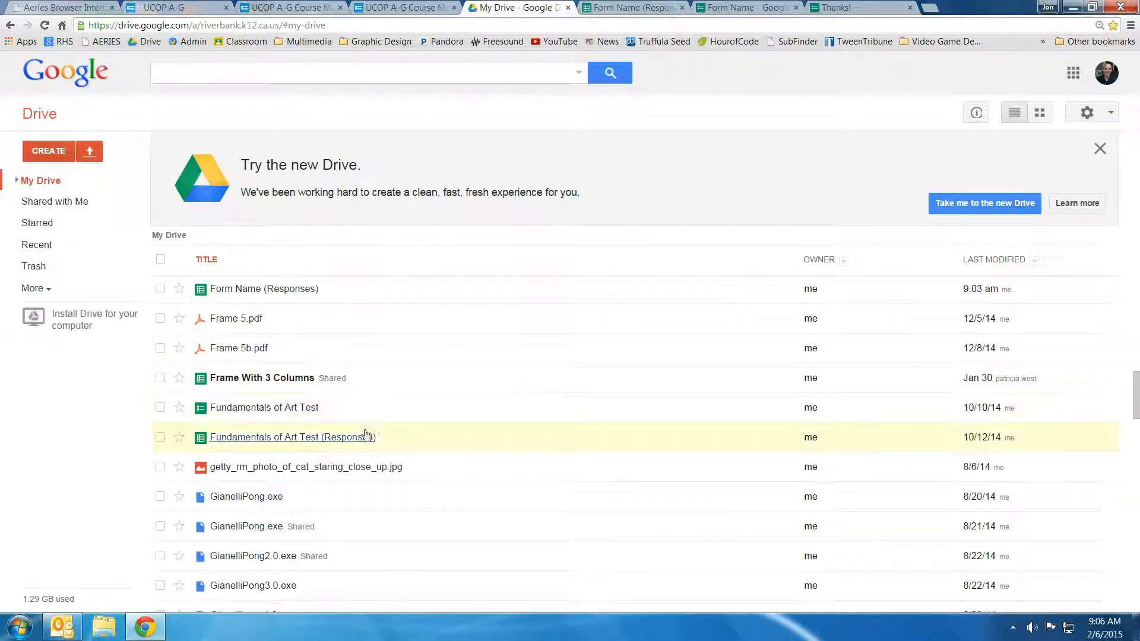
Scroll down the My Drive list to reach Chromebook Training Feedback (Responses)
scroll(down, 3)
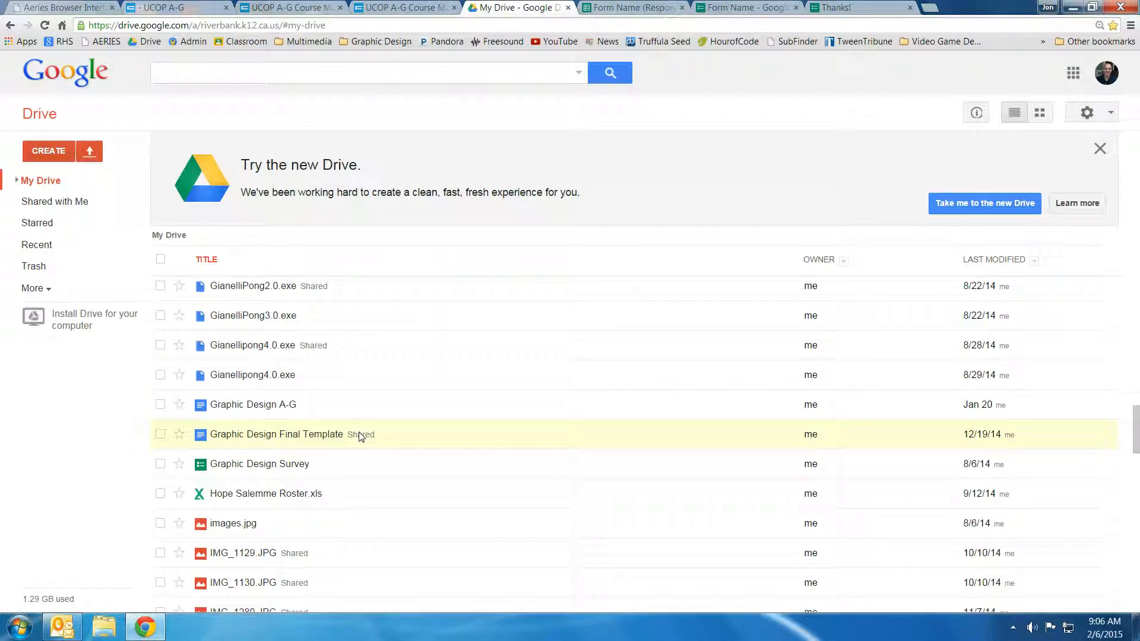
scroll(down, 3)
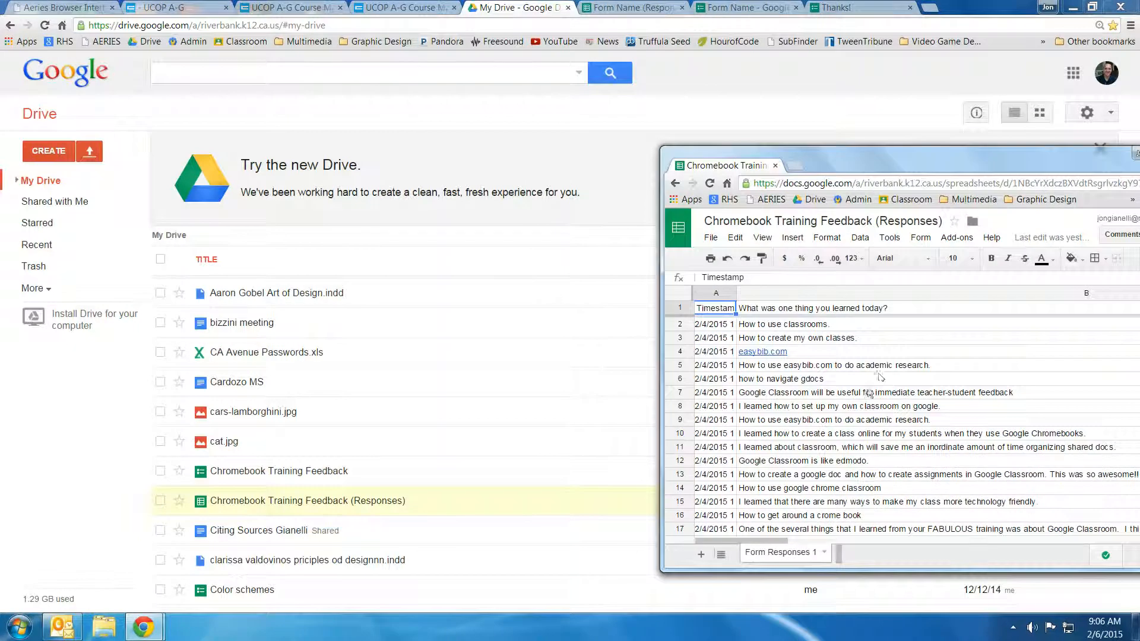
mouse_move(769, 481)
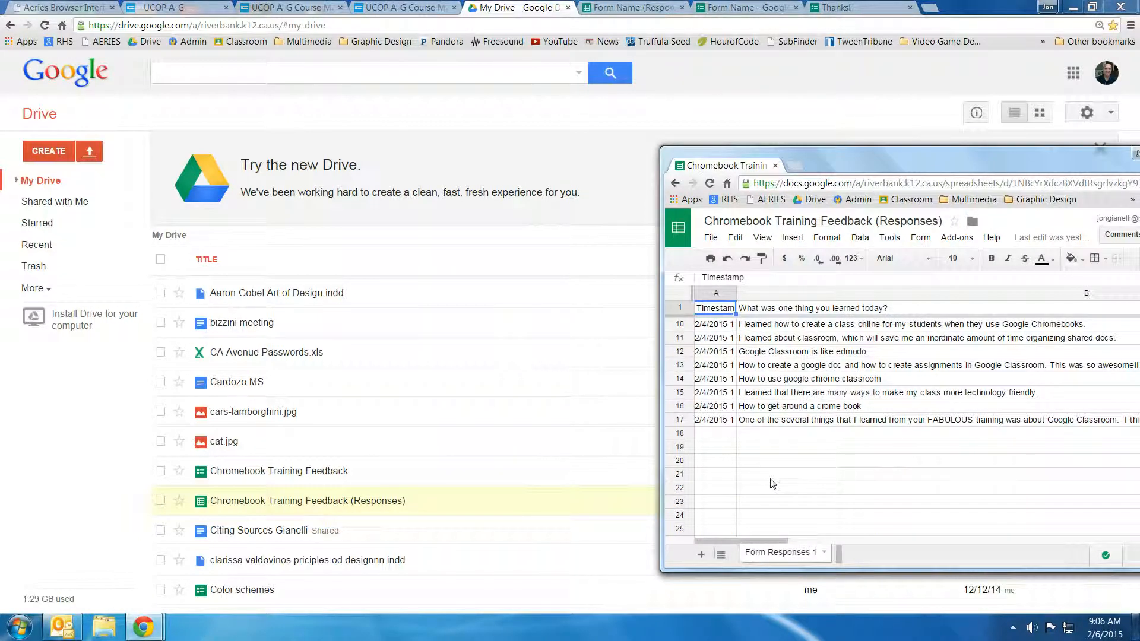
mouse_move(781, 399)
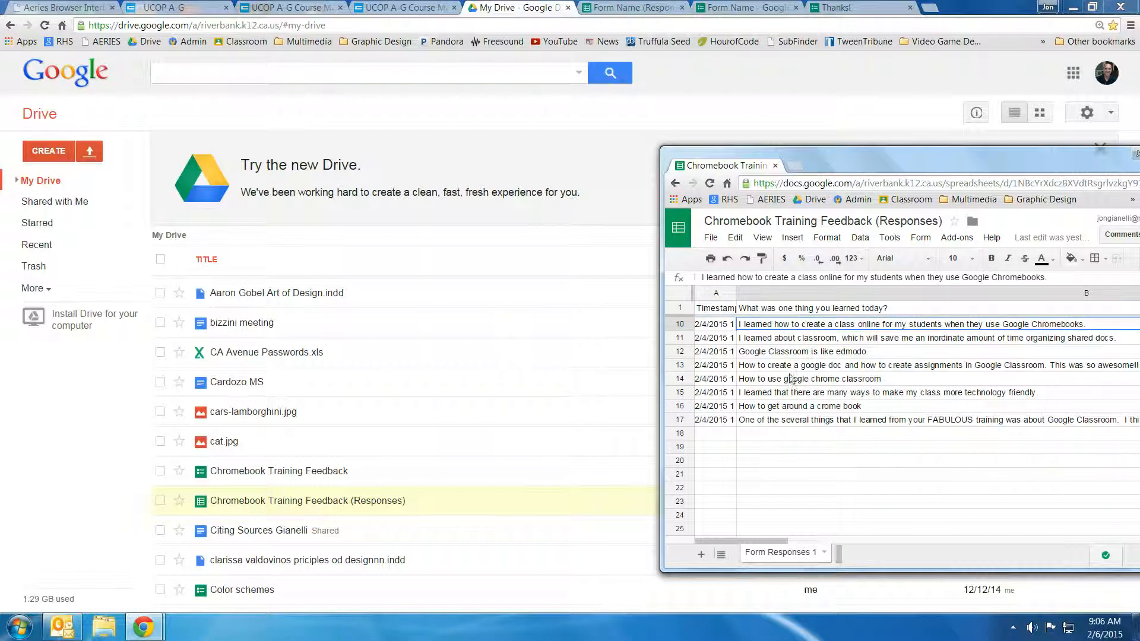
mouse_move(792, 348)
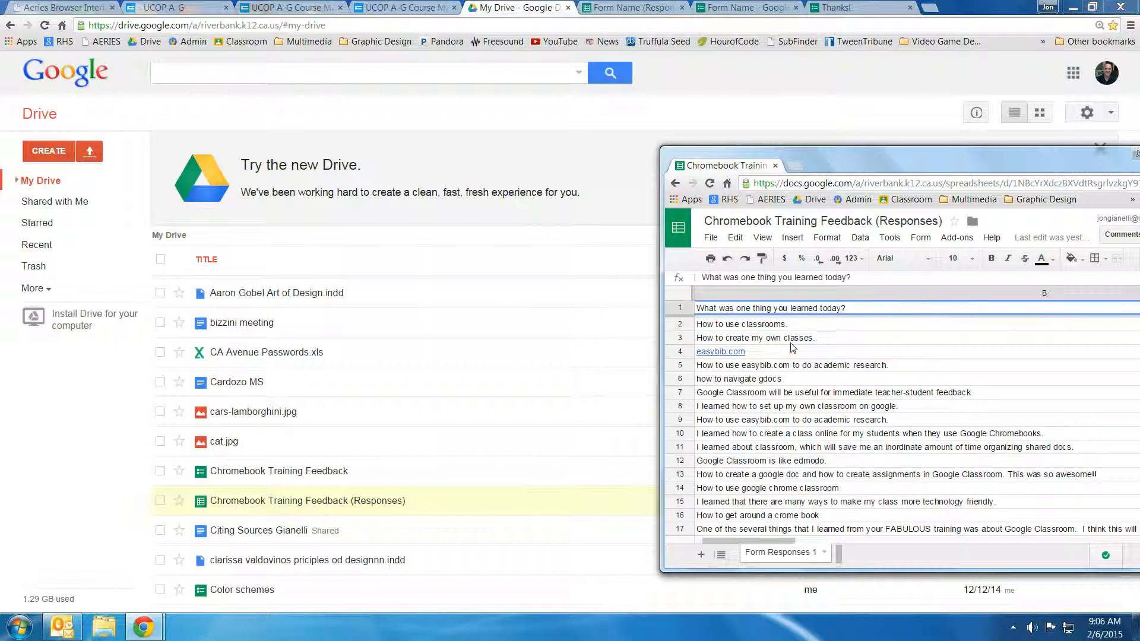
Select the old feedback answer rows in Chromebook Training Feedback (Responses) for deletion
click(741, 324)
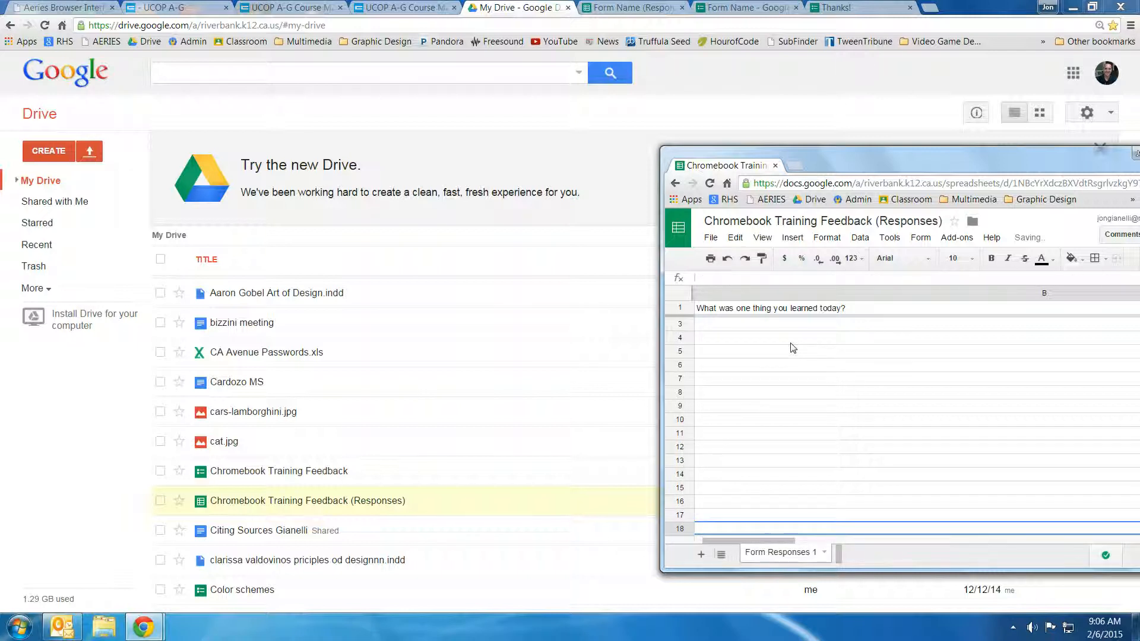
scroll(down, 3)
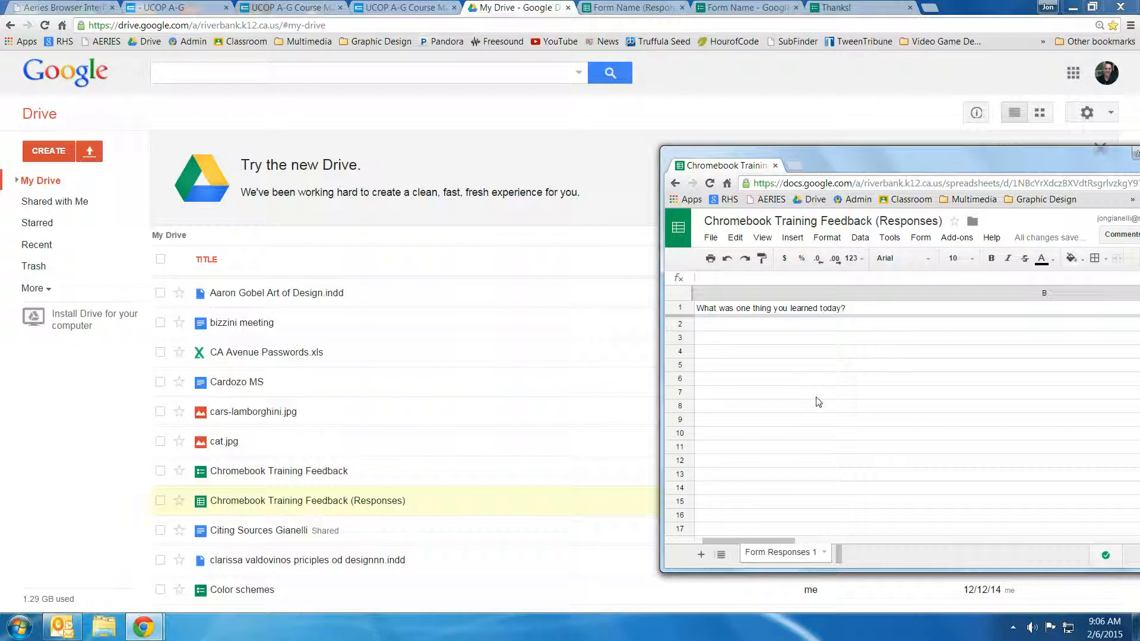
mouse_move(819, 380)
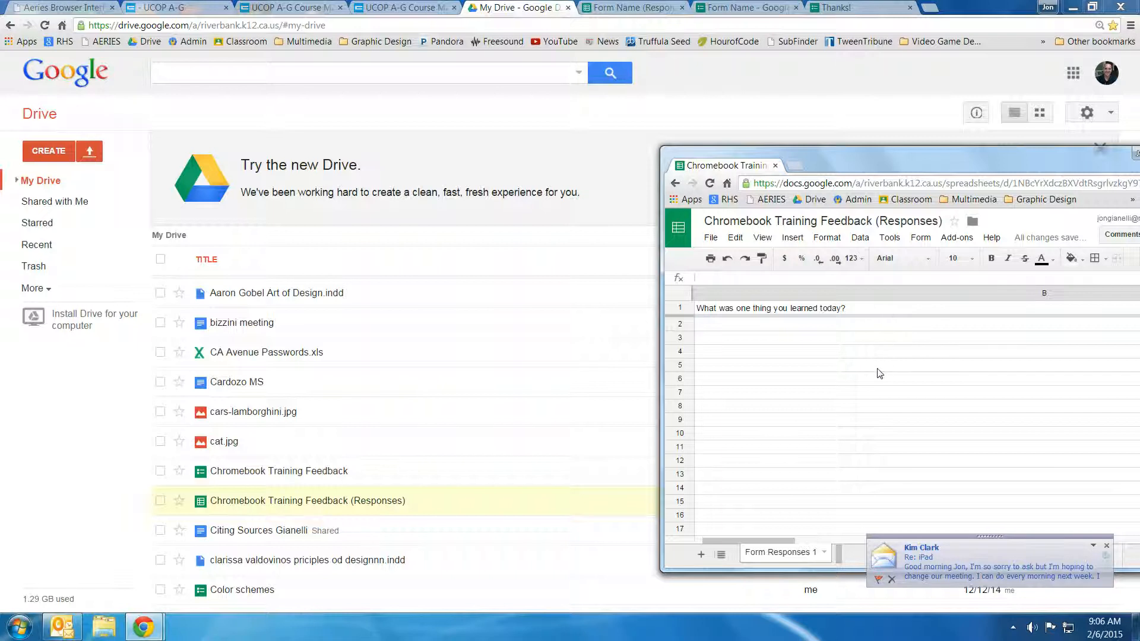
mouse_move(877, 380)
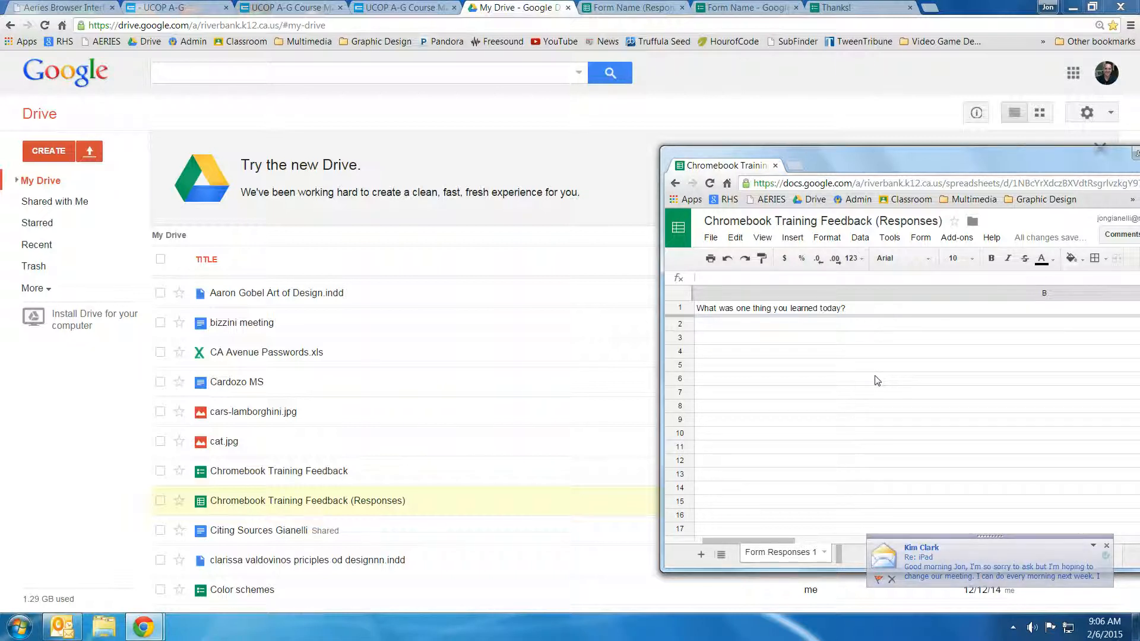